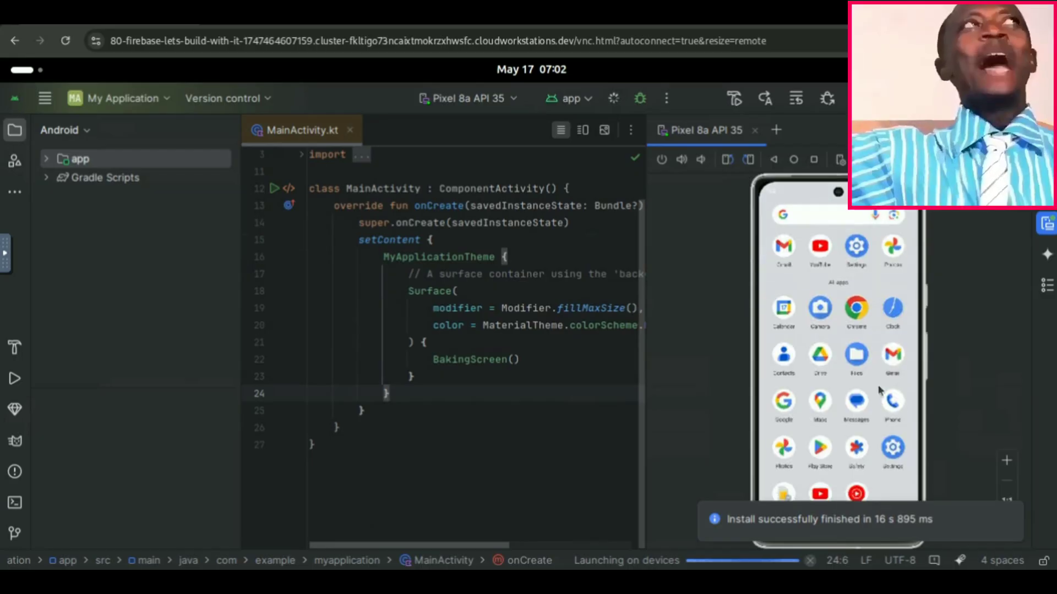
Open the GNOME Activities overview while the app runs on the Pixel emulator
click(612, 99)
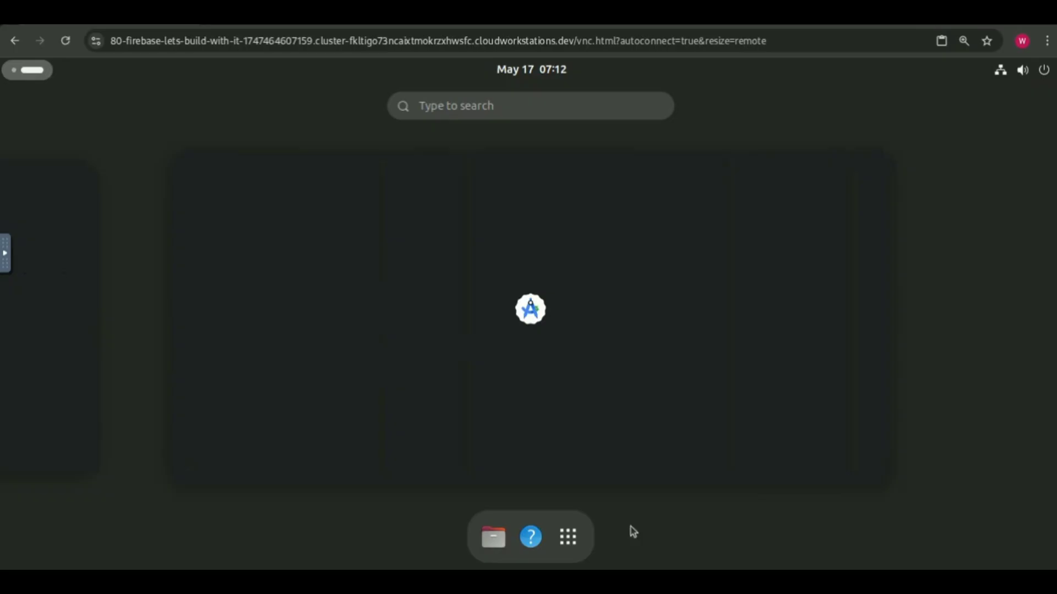
Launch Terminal from the app grid, then run ls and lscpu and scroll the CPU output
click(567, 537)
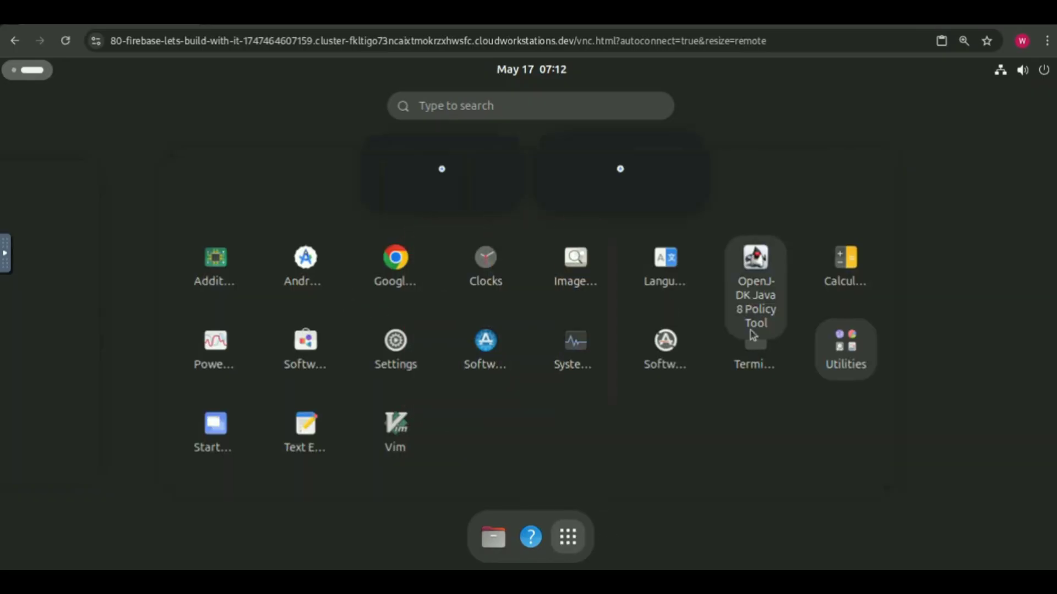
click(754, 340)
text(lscp)
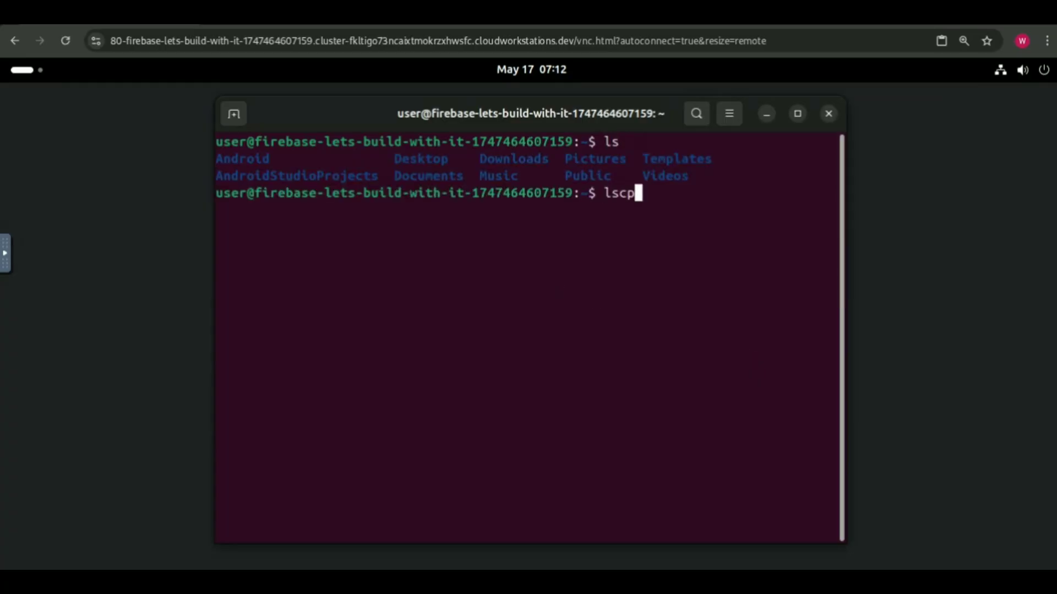
key(Return)
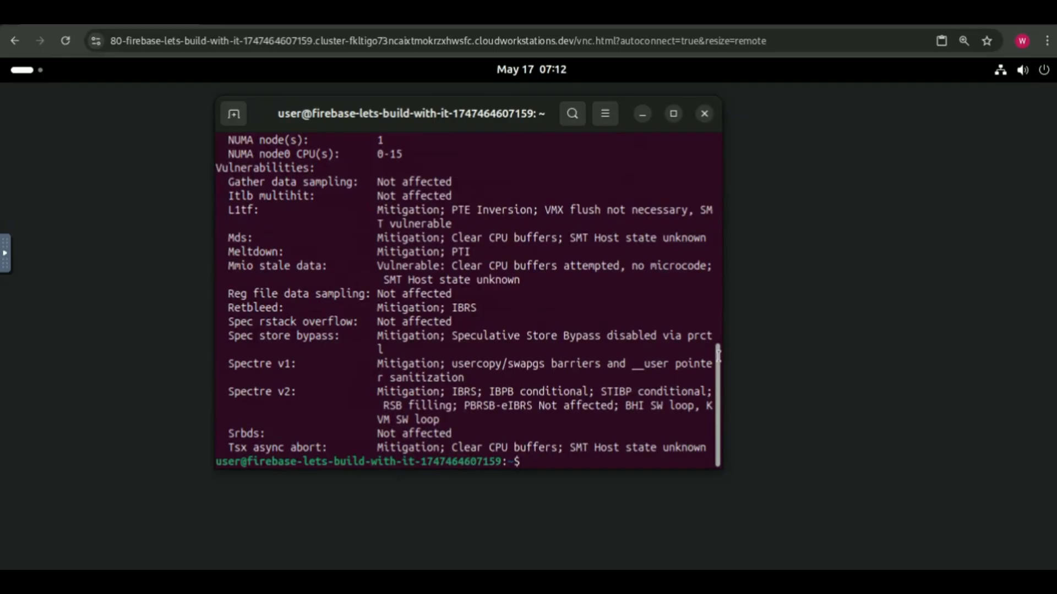
scroll(up, 3)
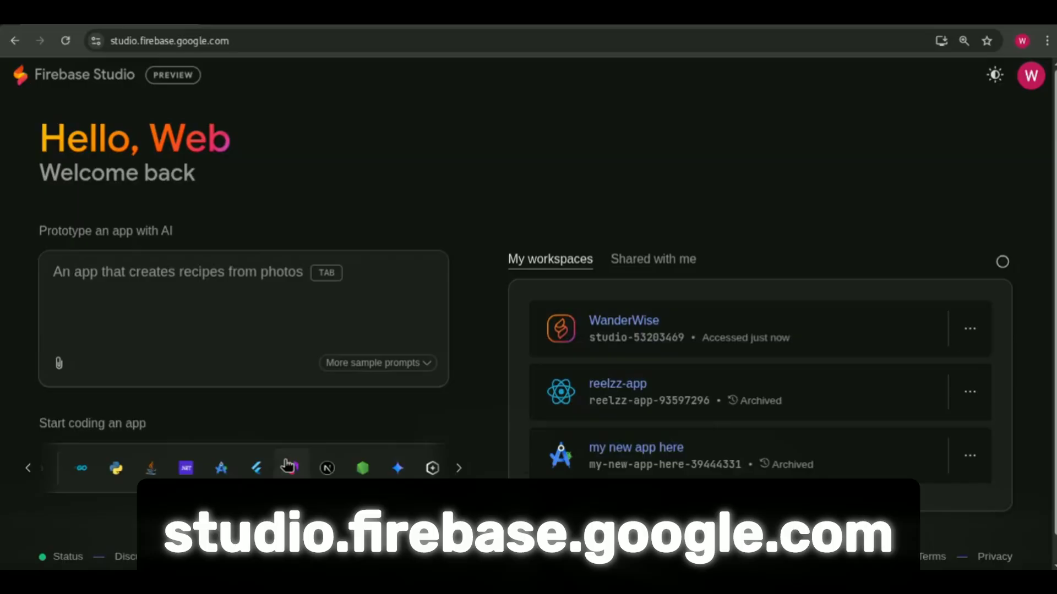
mouse_move(221, 468)
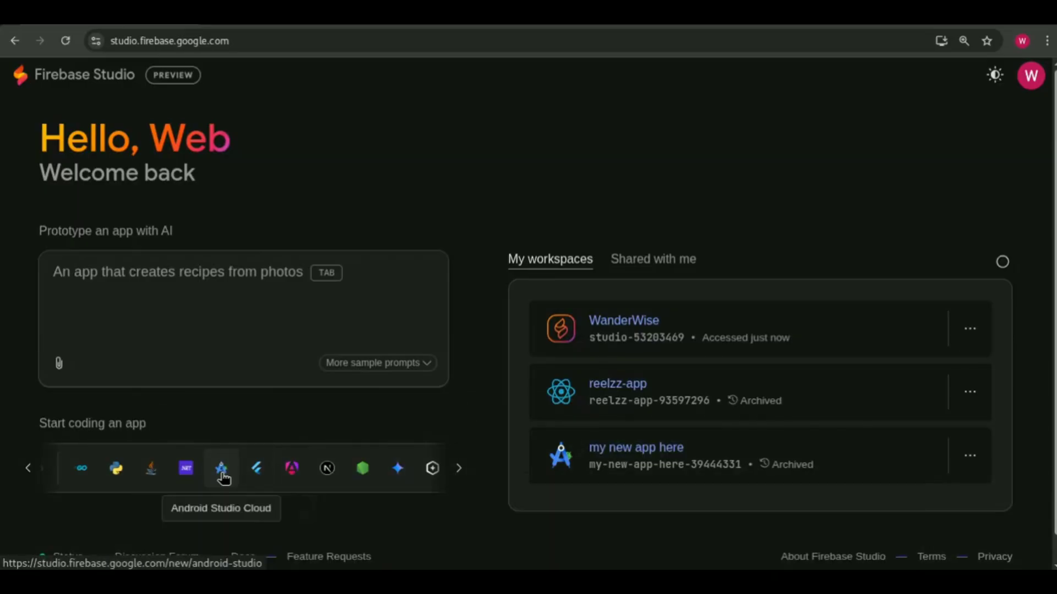
Begin an Android Studio Cloud workspace 'lets-build-with-it', choosing WanderWise to delete
click(221, 468)
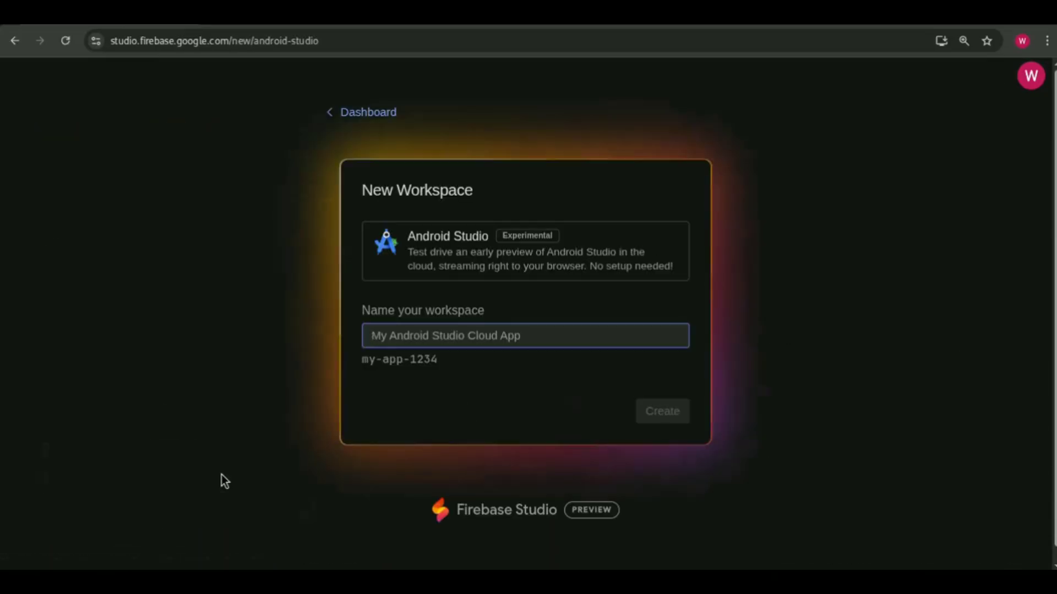
mouse_move(559, 342)
text(lets-build-with-it)
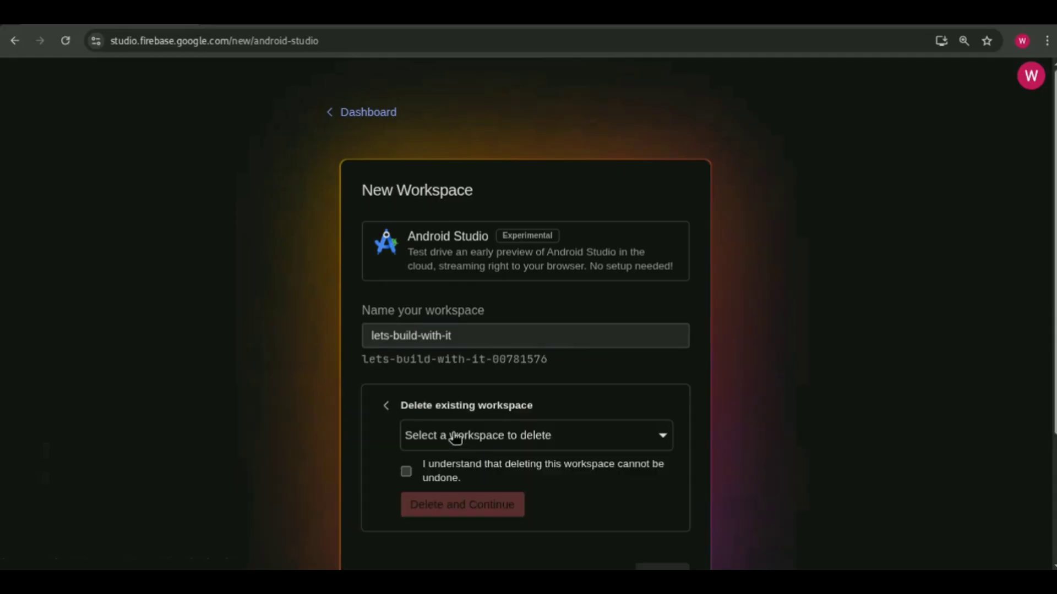
click(535, 435)
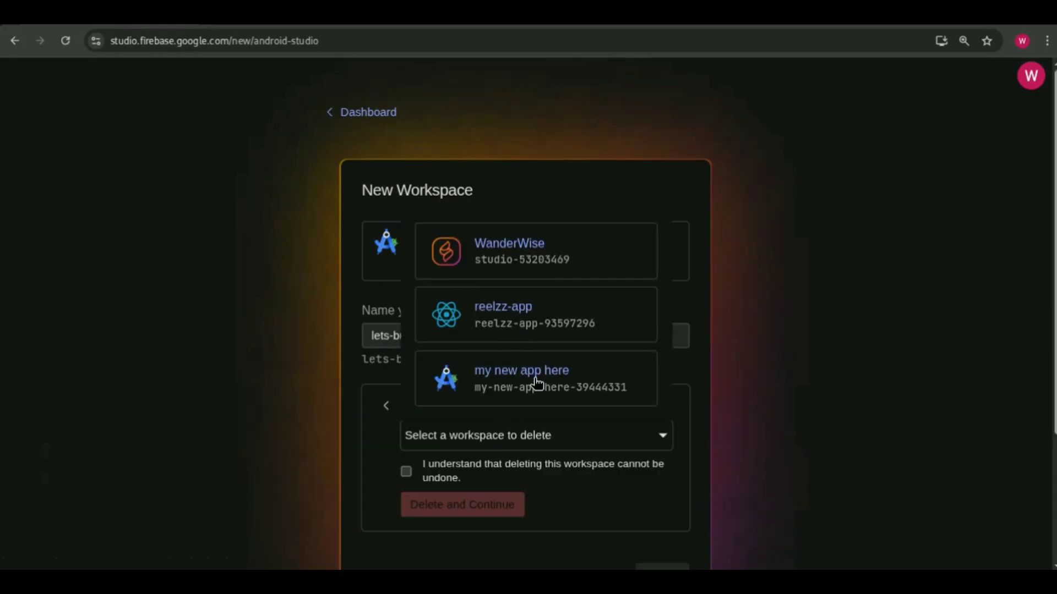
mouse_move(505, 273)
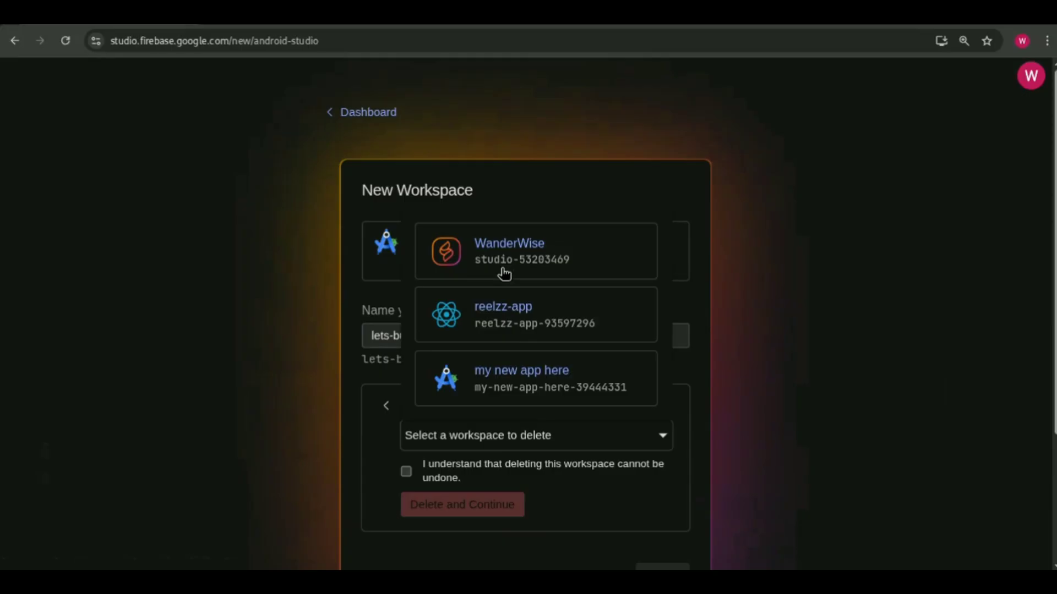
click(535, 252)
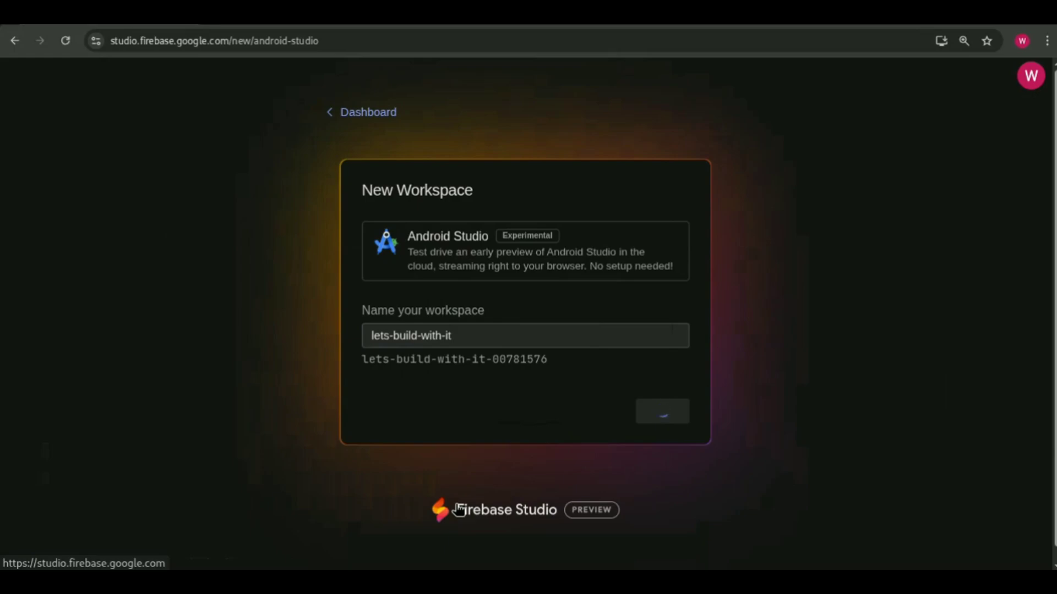
Recreate the 'lets-build-with-it' Android Studio Cloud workspace from the dashboard and open its desktop
click(661, 411)
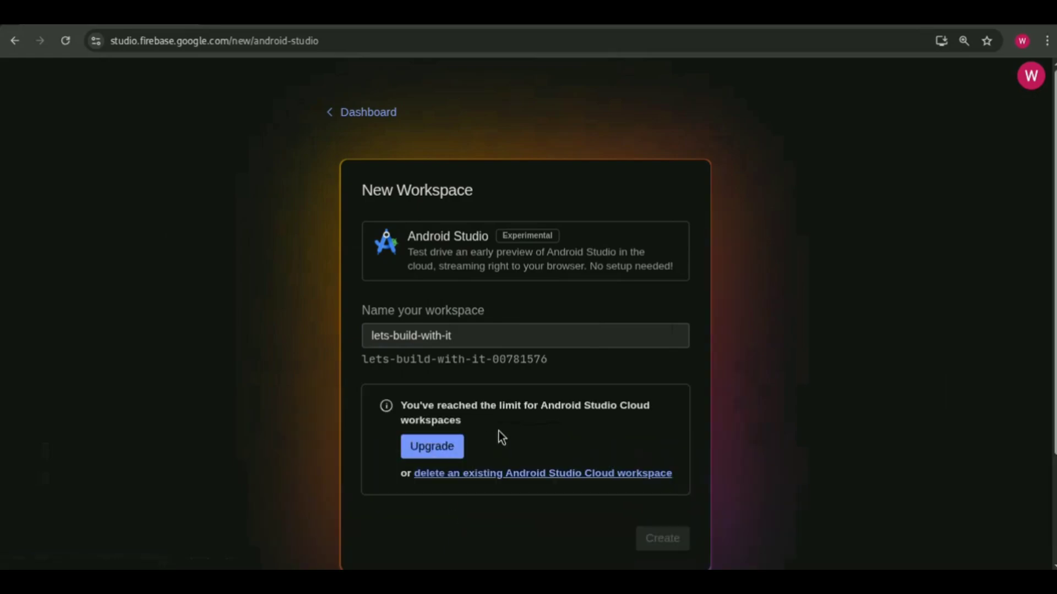
scroll(down, 3)
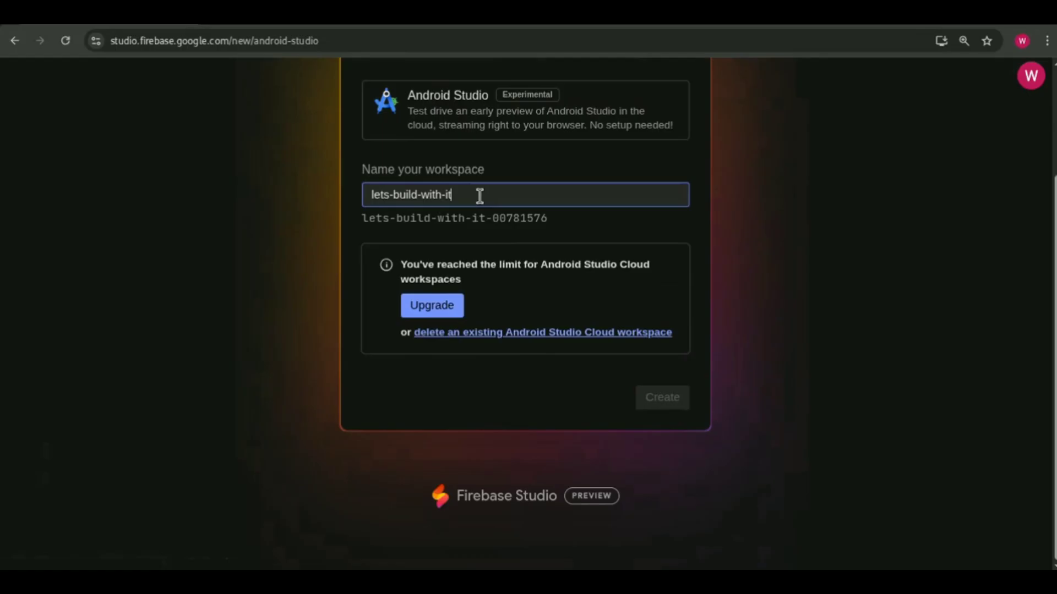
click(541, 332)
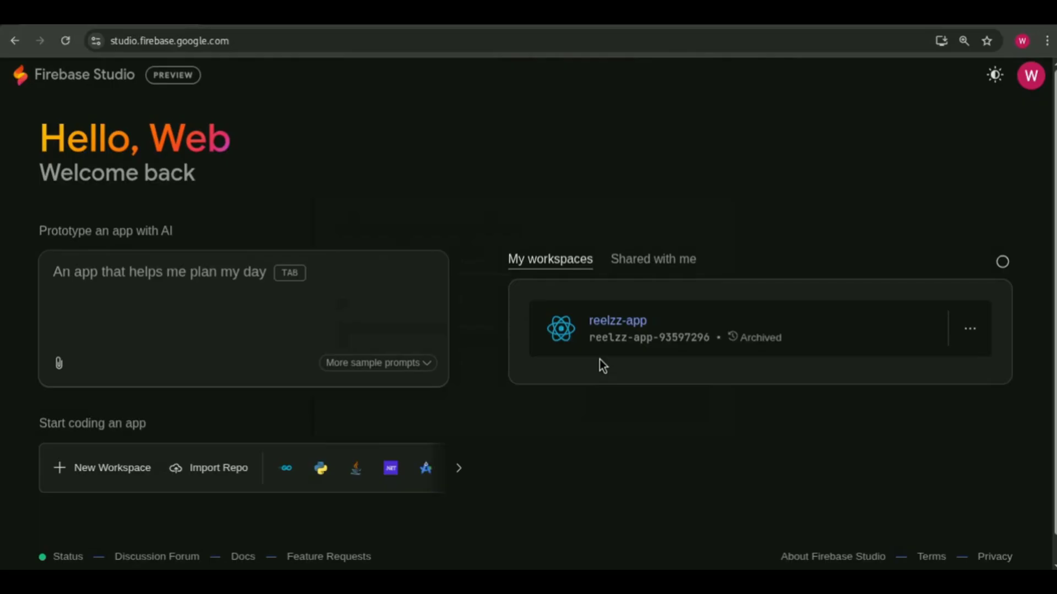
click(424, 468)
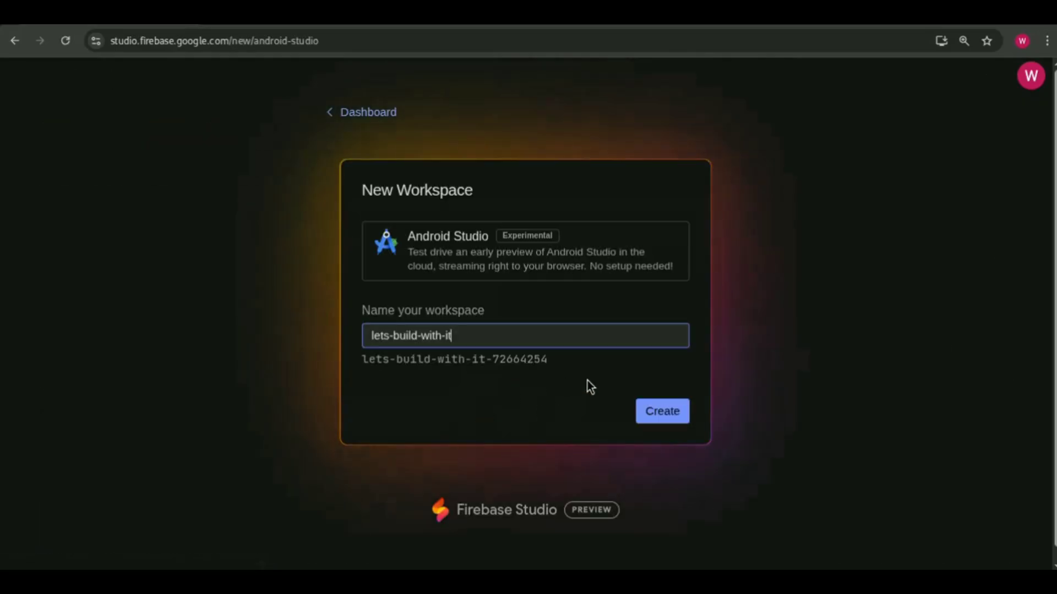
click(661, 412)
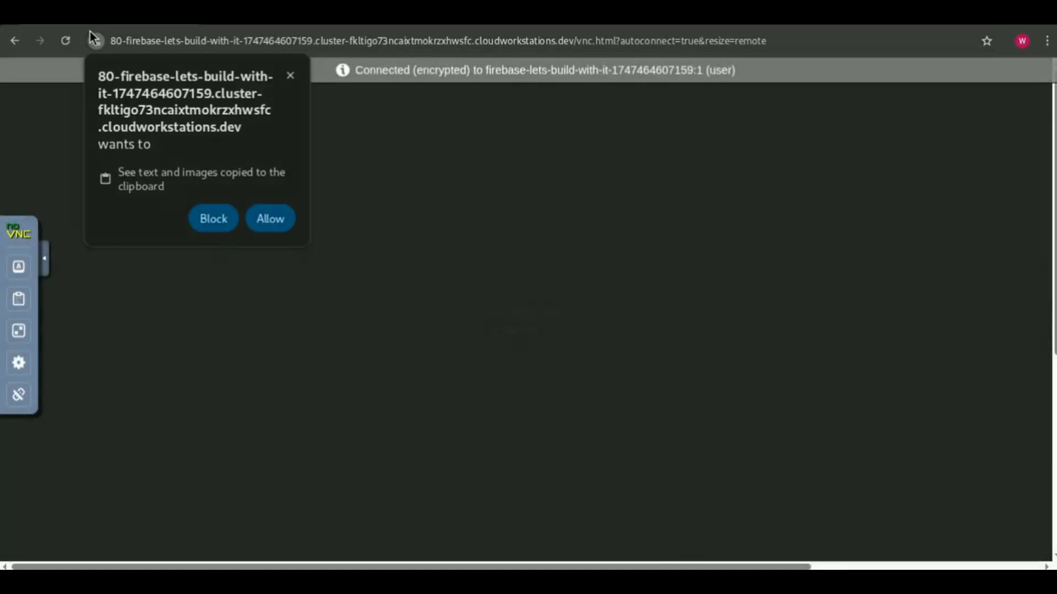
Allow clipboard access and dismiss the usage data request and update notice
click(270, 218)
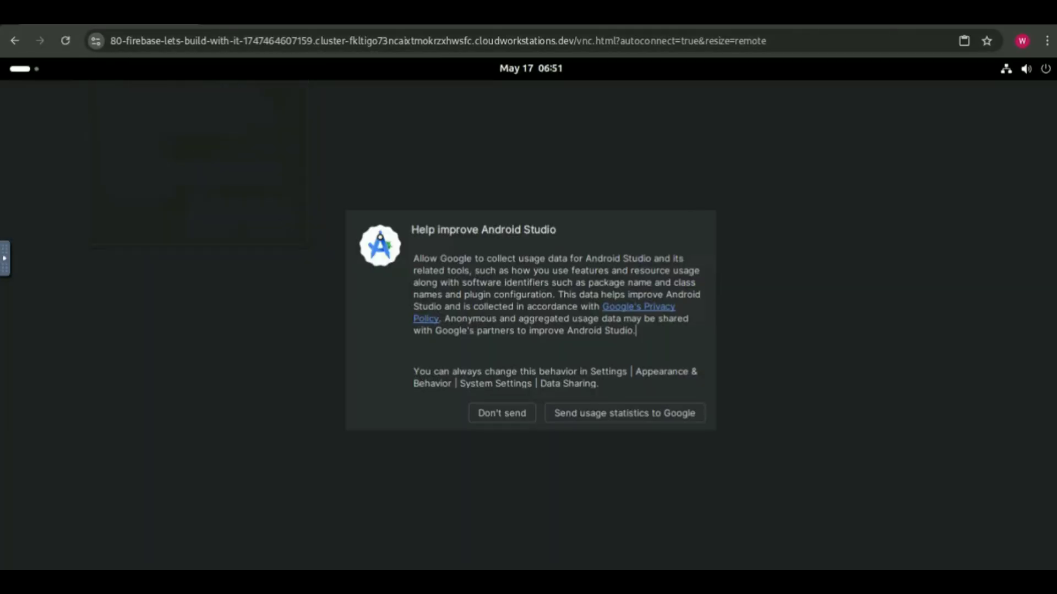
click(501, 413)
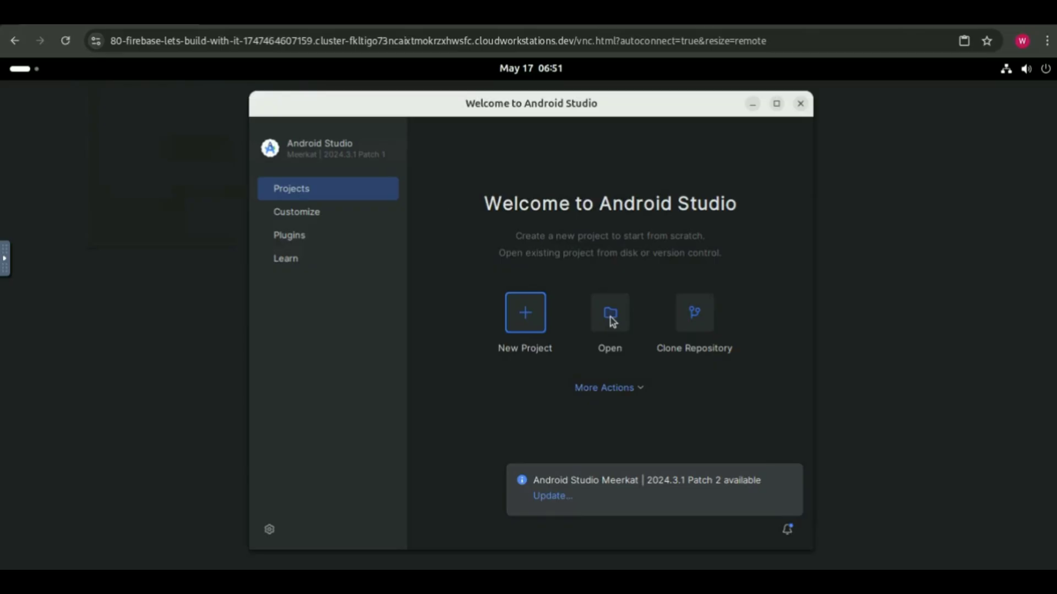
mouse_move(688, 490)
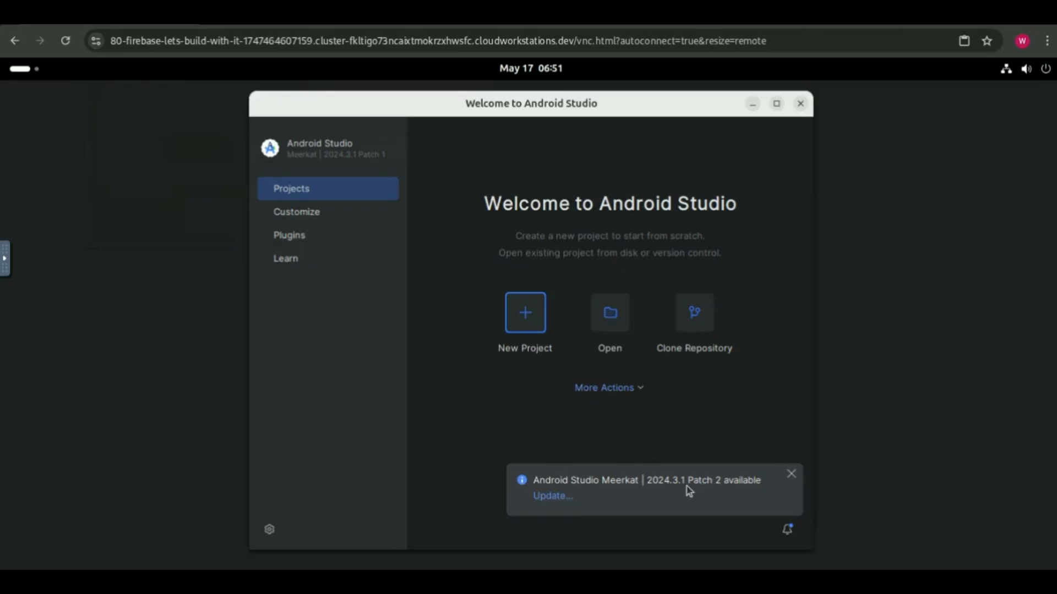
click(791, 474)
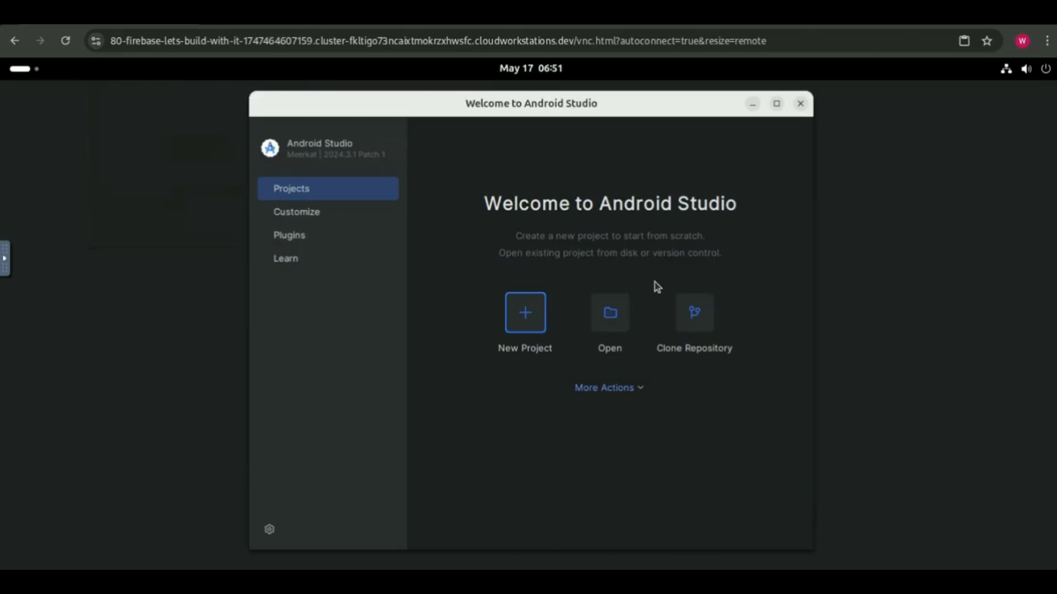
Create a Gemini API Starter project with default settings and a Gemini API key
click(524, 312)
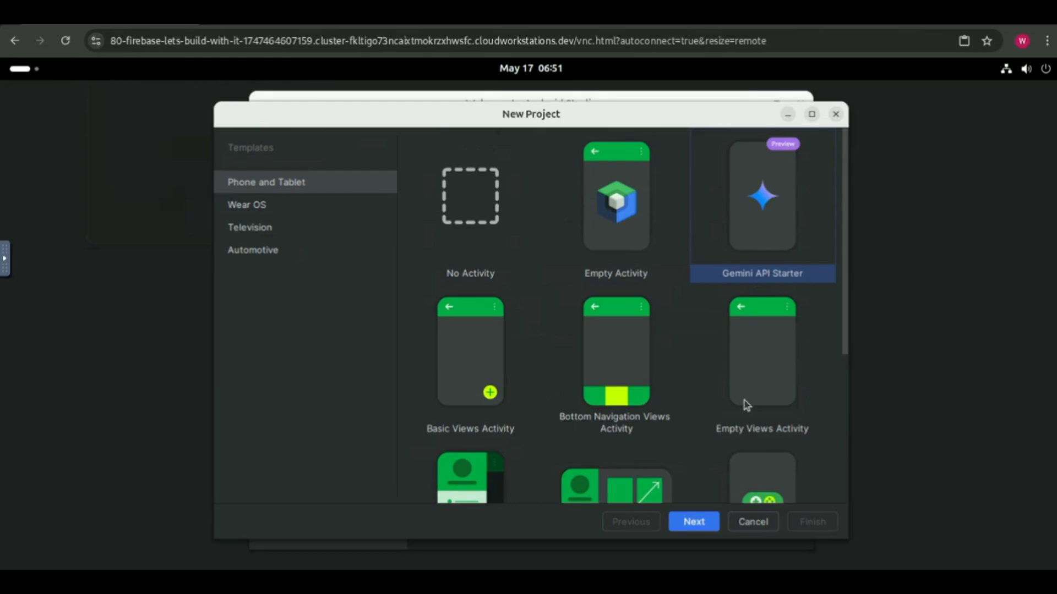
click(693, 521)
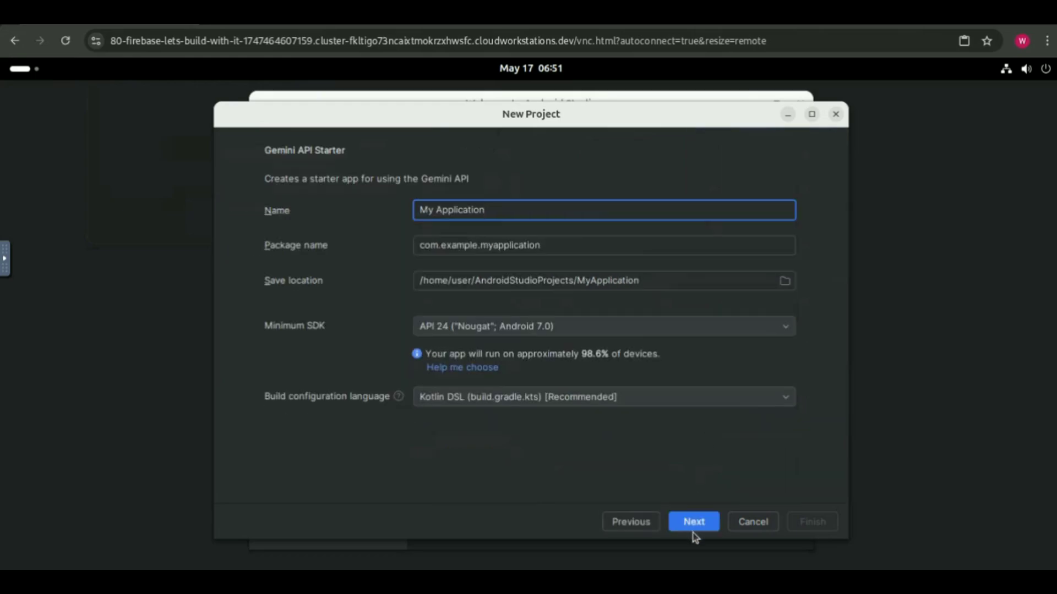
click(692, 521)
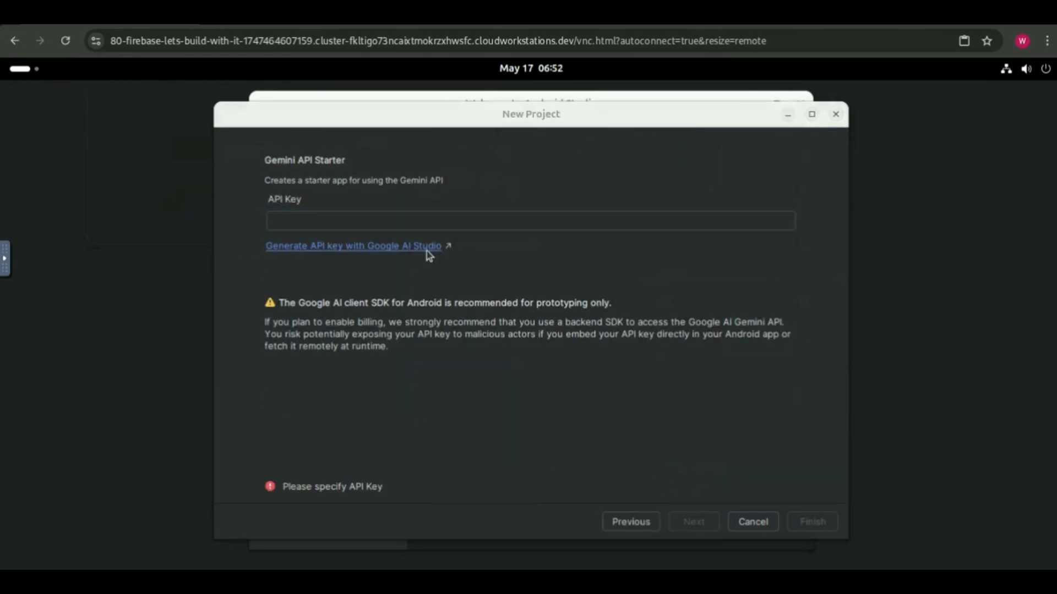
click(352, 246)
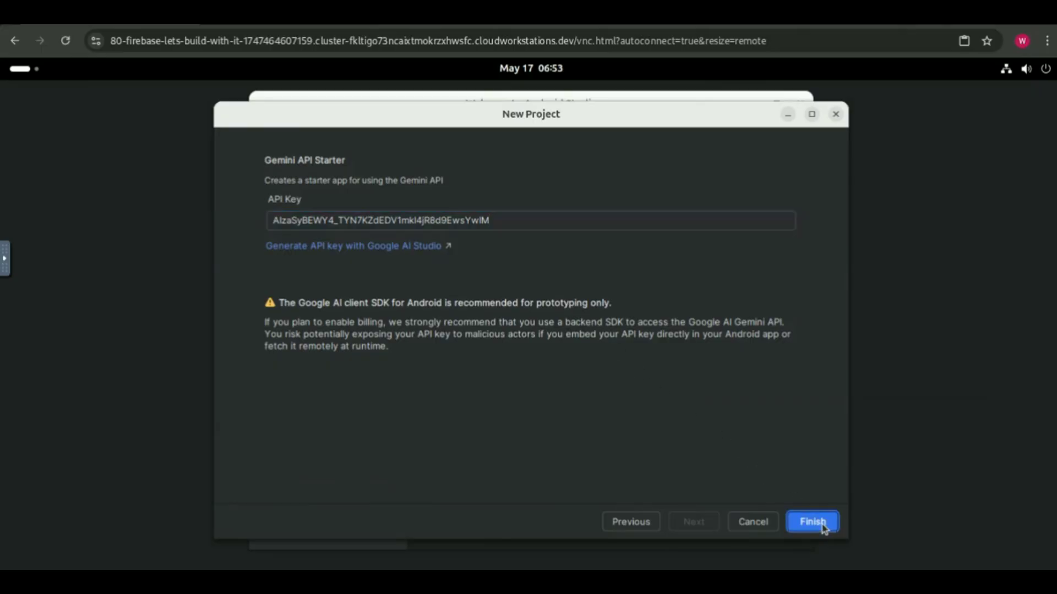
click(813, 522)
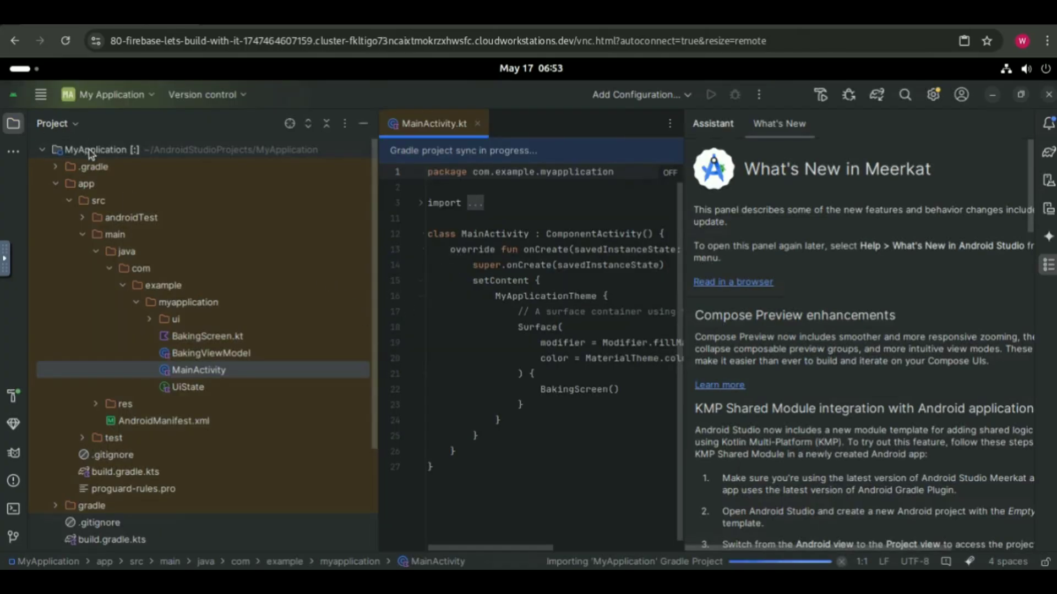
mouse_move(380, 195)
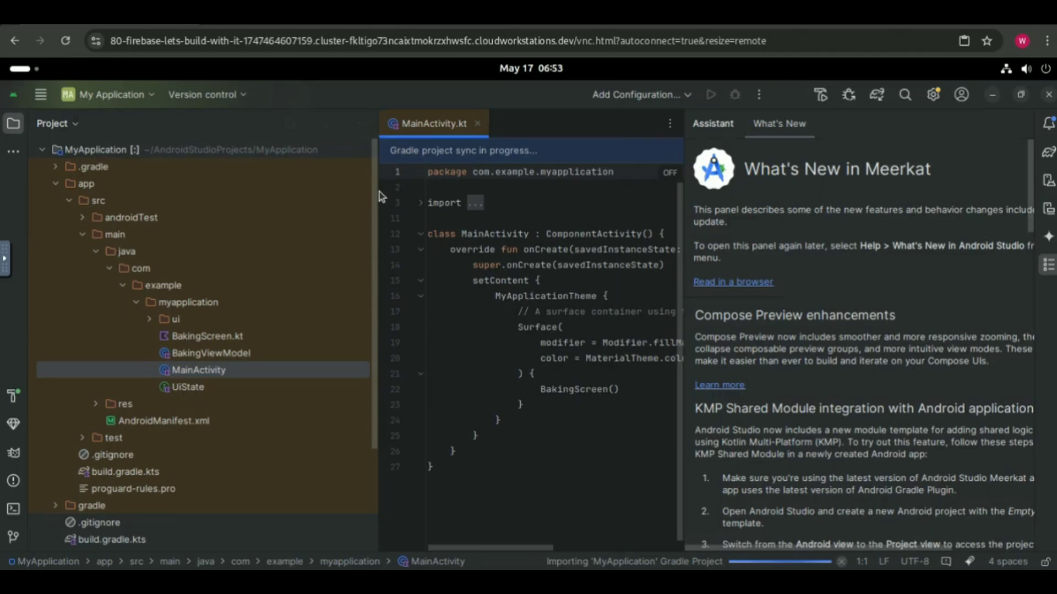
Try logging in to Gemini with Google, then show the Pixel 8a API 35 device list
click(1046, 254)
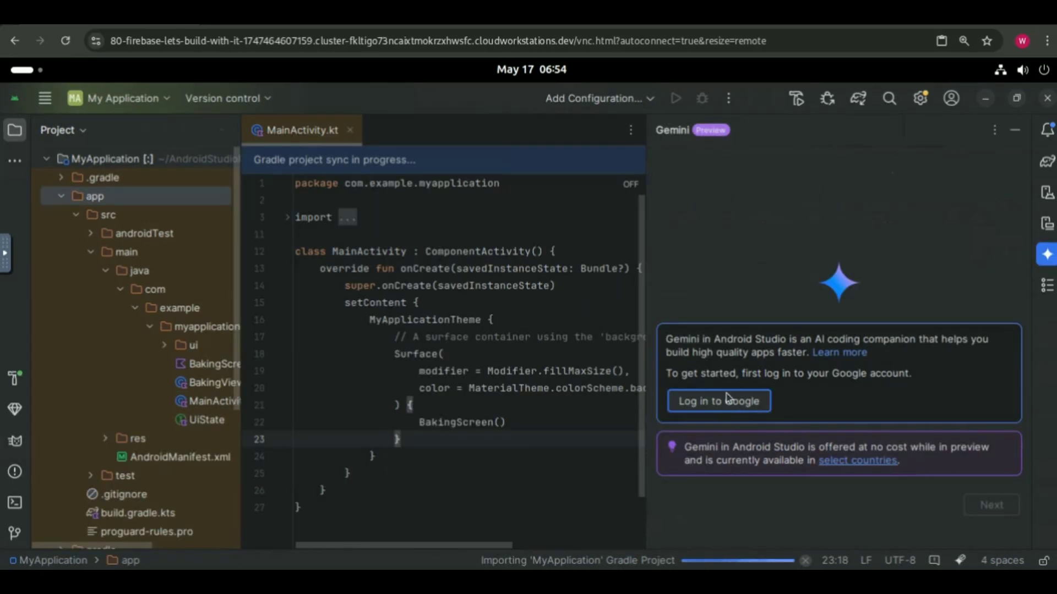
mouse_move(771, 389)
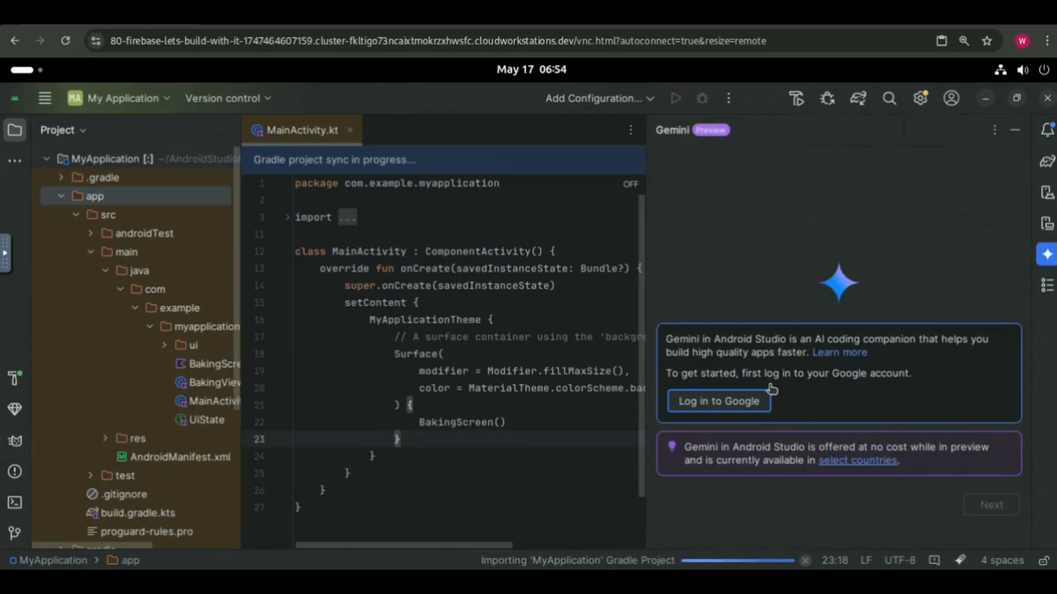
click(718, 401)
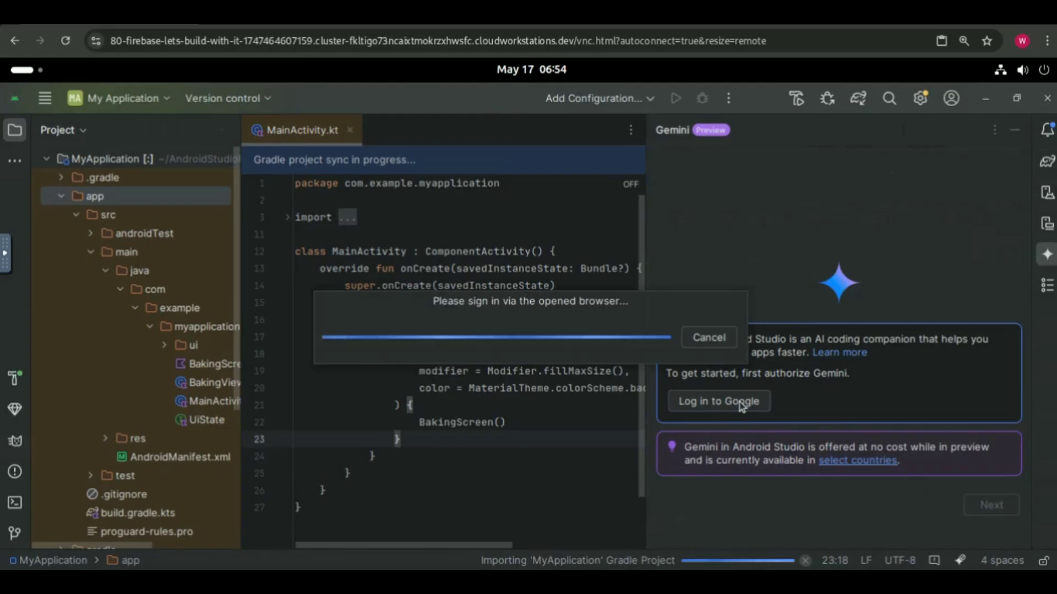
click(717, 401)
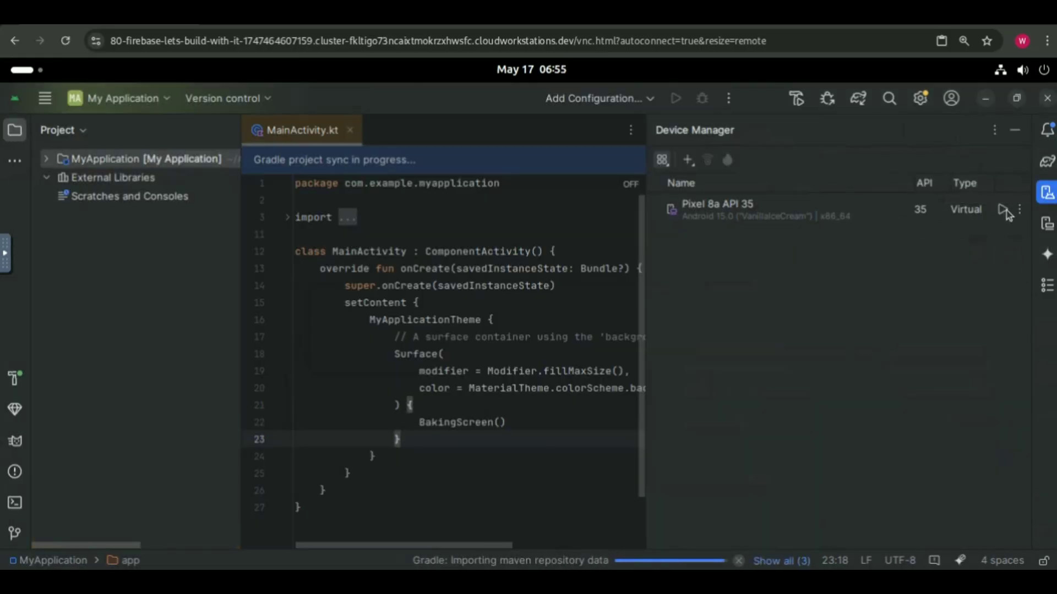
Boot the Pixel 8a API 35 emulator and run the app on it, enlarging the device view
click(1005, 209)
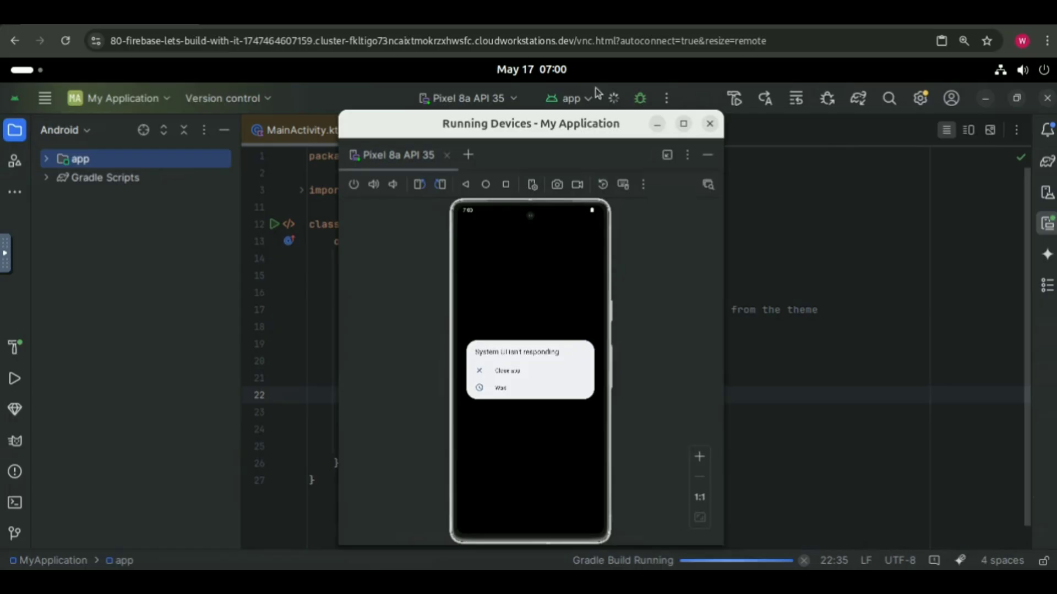
click(682, 123)
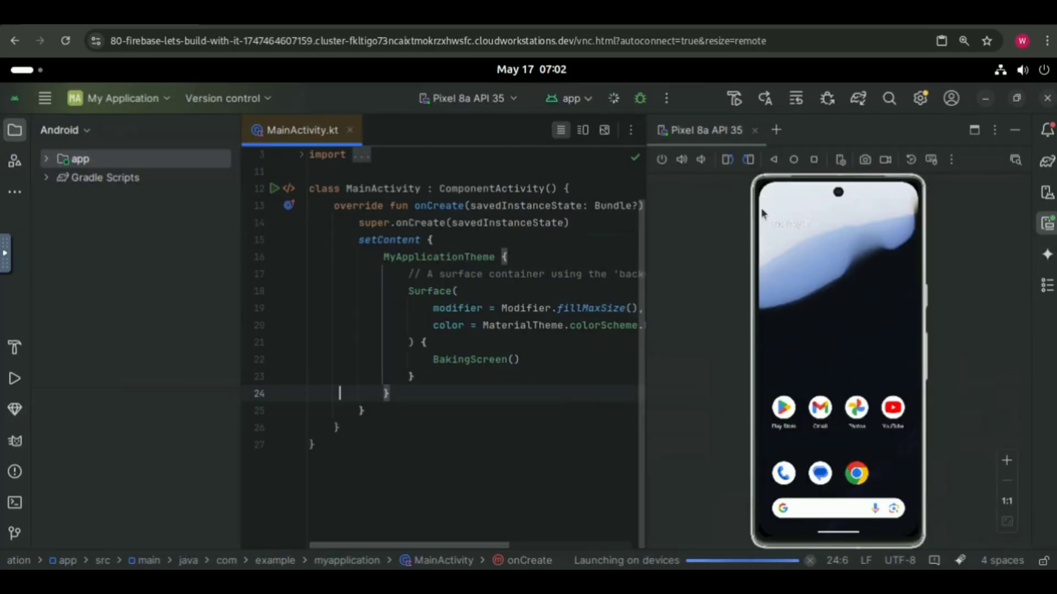
click(15, 502)
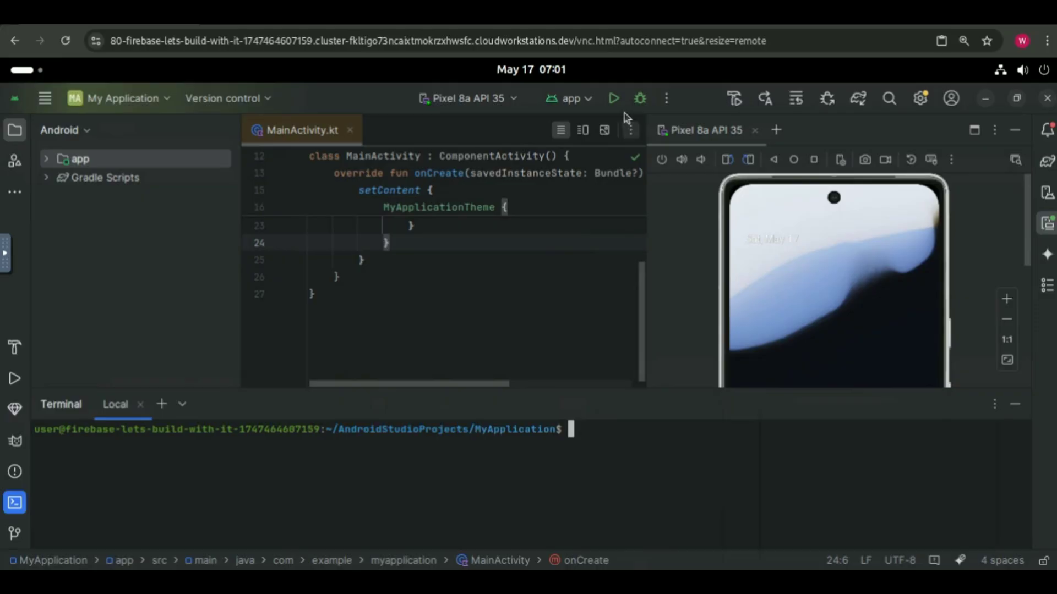
click(614, 99)
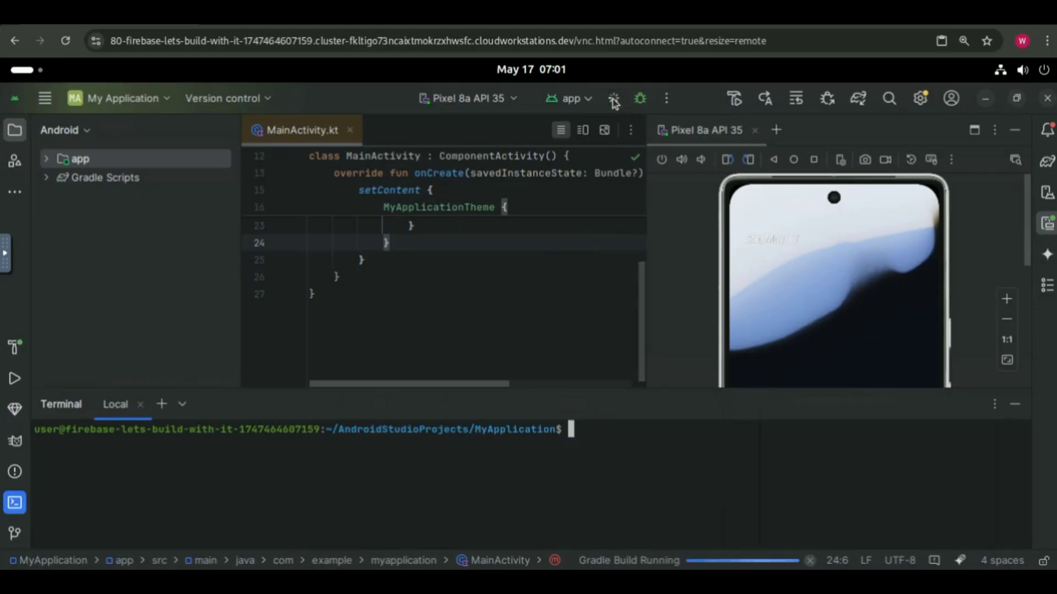
click(613, 98)
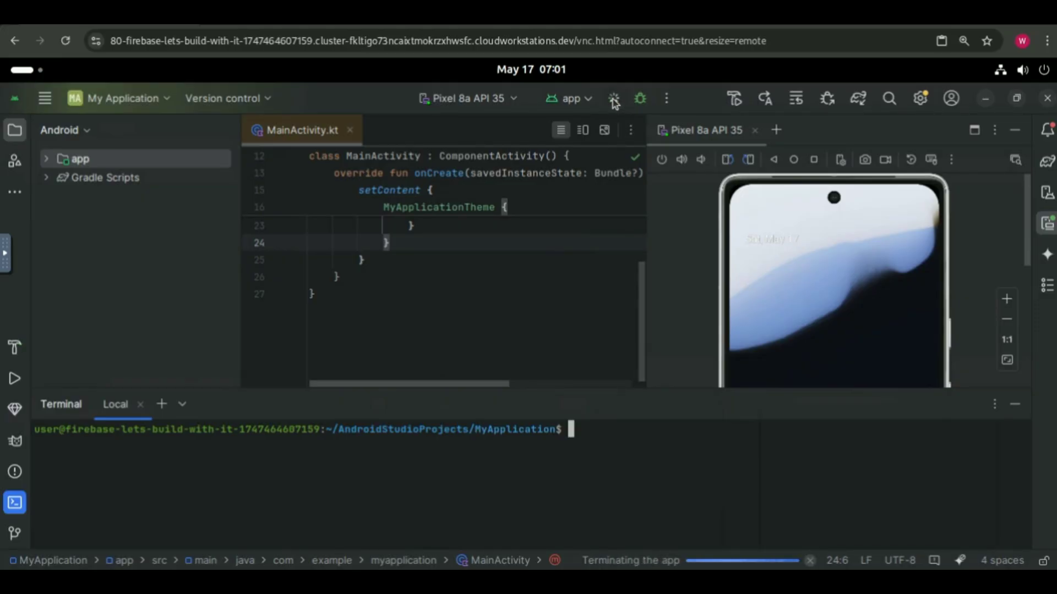
mouse_move(1020, 289)
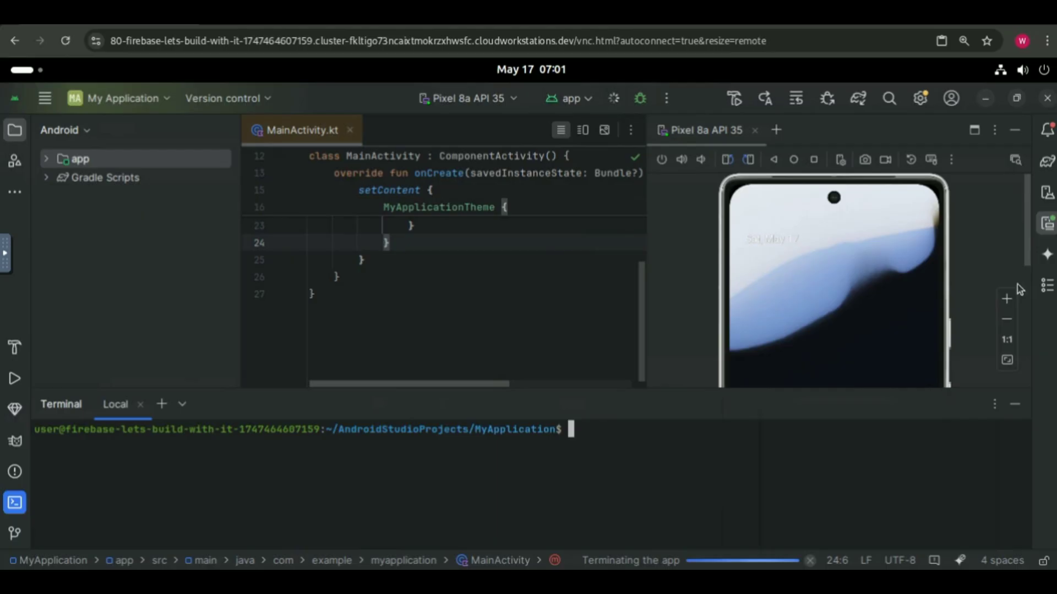
click(612, 98)
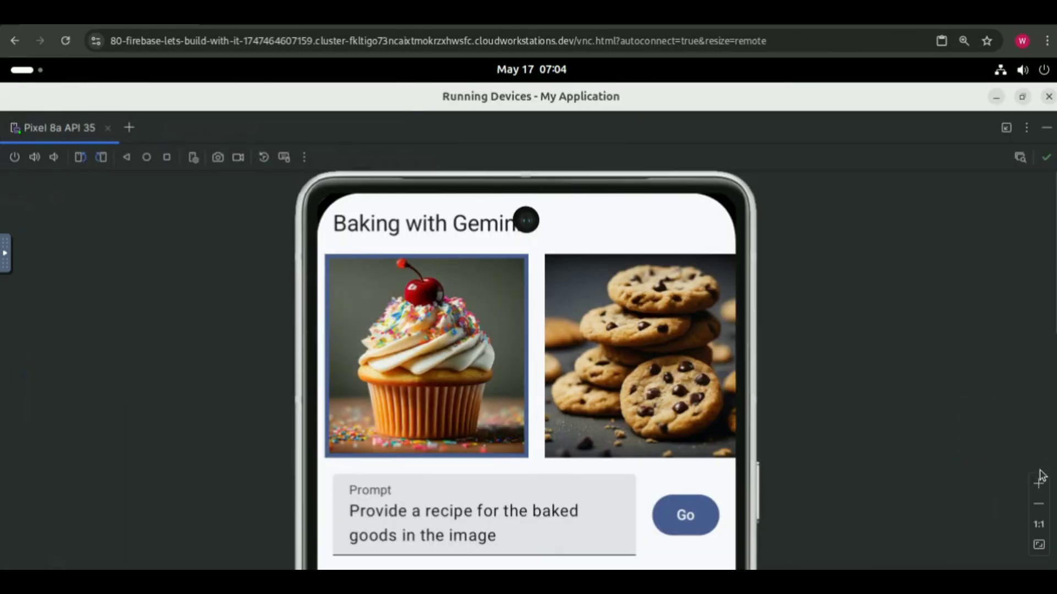
Prompt the app with 'give me best ice creams you have' and re-dock the device view
click(1039, 502)
text(give me best ice creams you have)
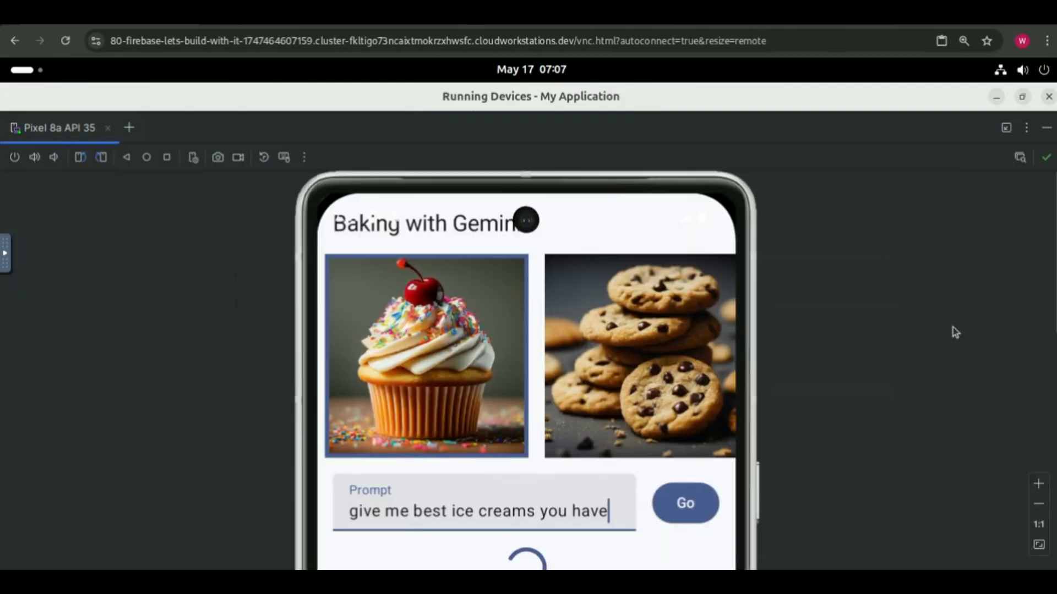
mouse_move(1035, 558)
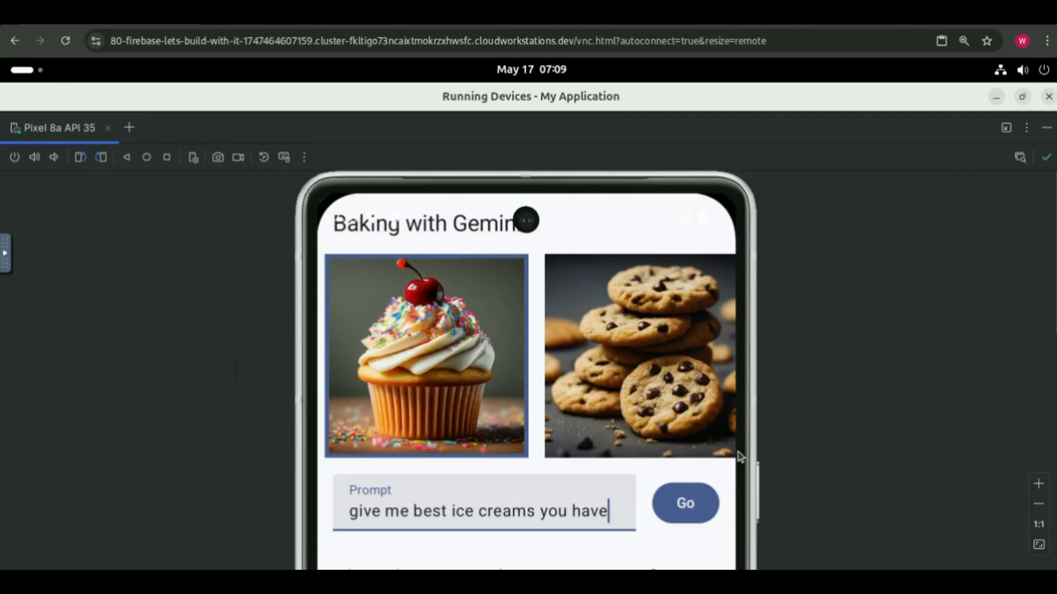
mouse_move(789, 471)
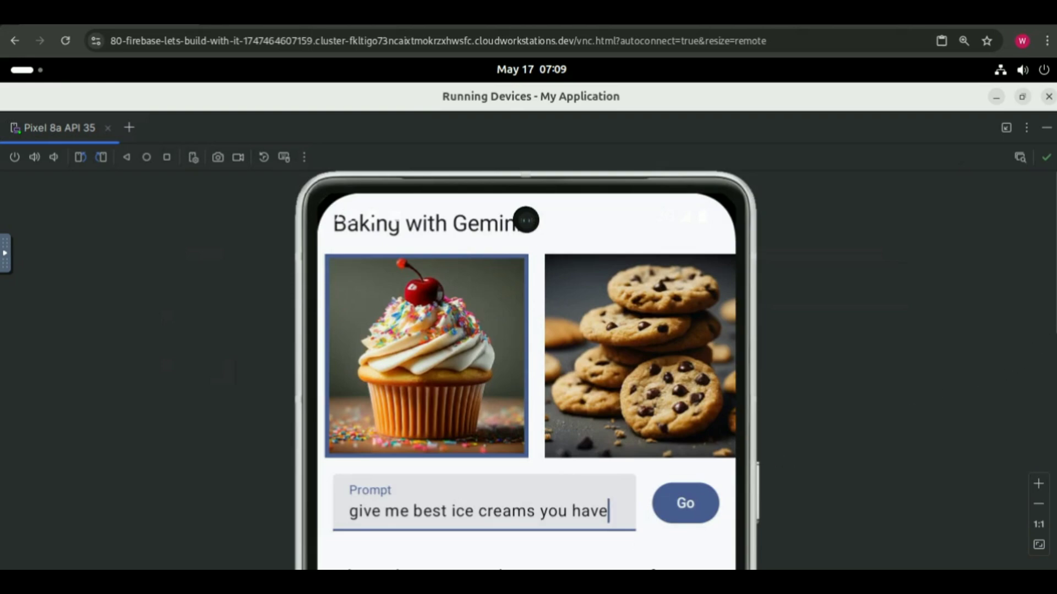
click(684, 502)
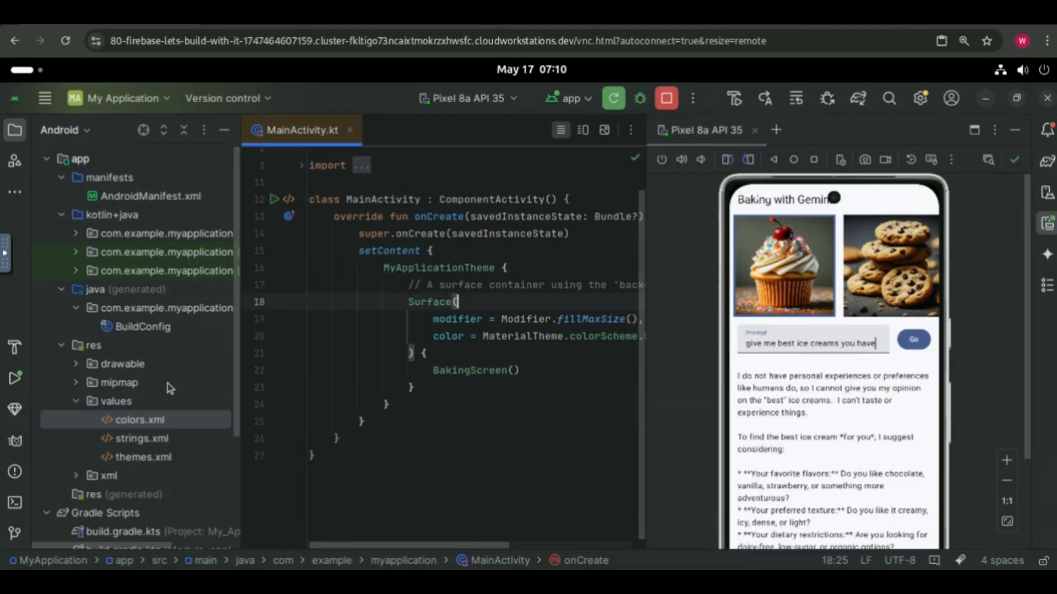
Open strings.xml, terminate the running app, and switch to the terminal running sudo apt update
click(141, 438)
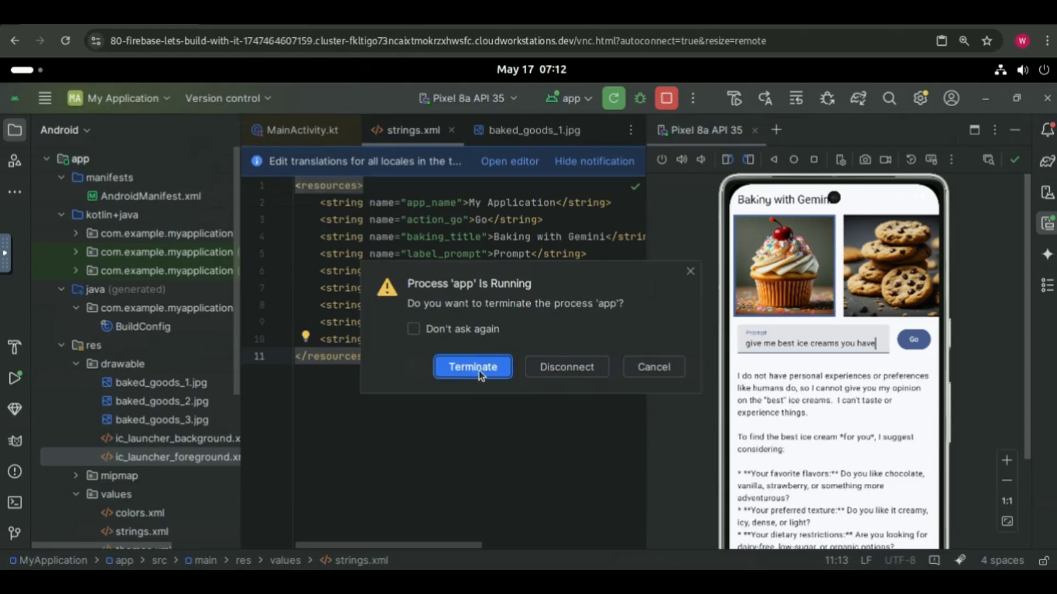
click(471, 366)
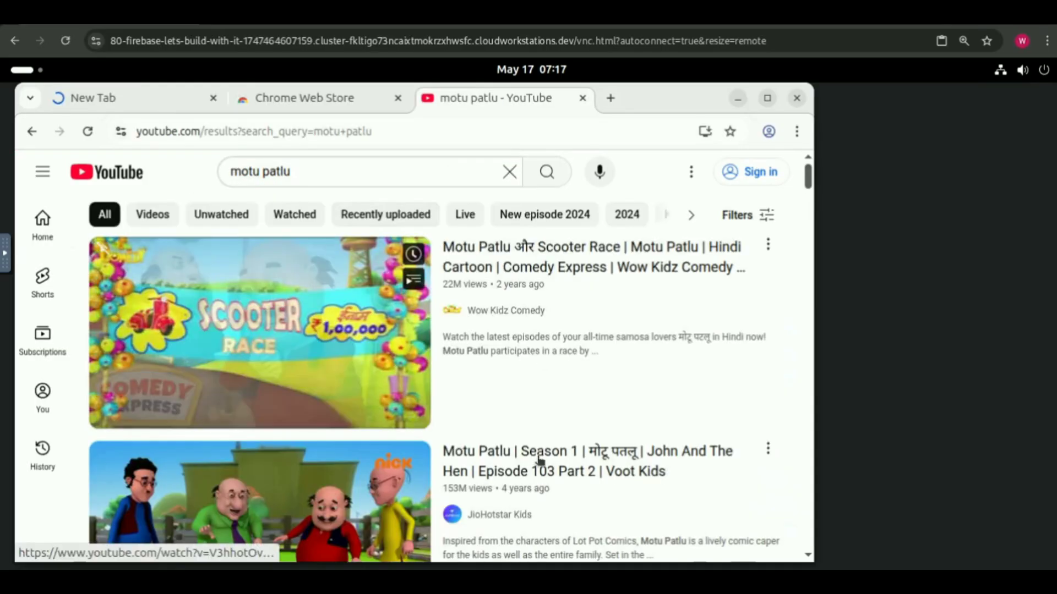
click(582, 98)
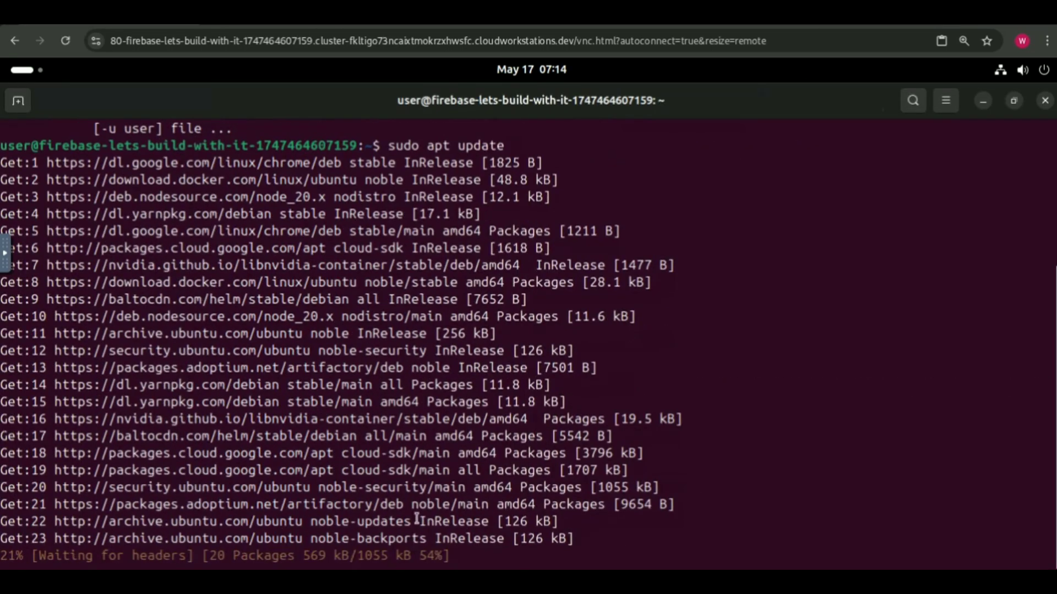
Install neofetch via 'sudo apt install neofetch' and show the Ubuntu 24.04 summary
text(sudo apt install neofetch)
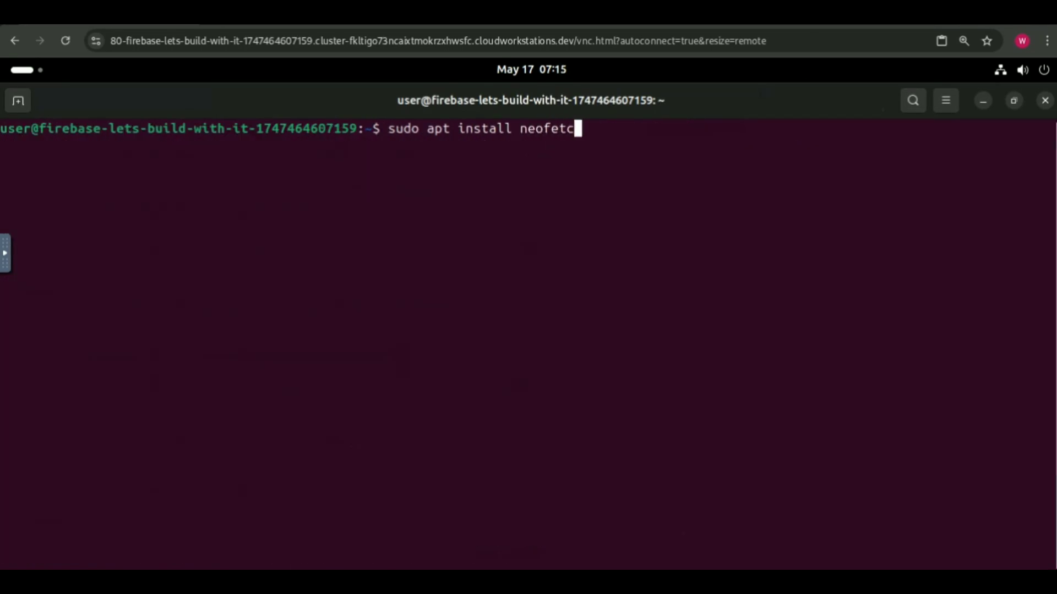
key(Return)
text(neofetch)
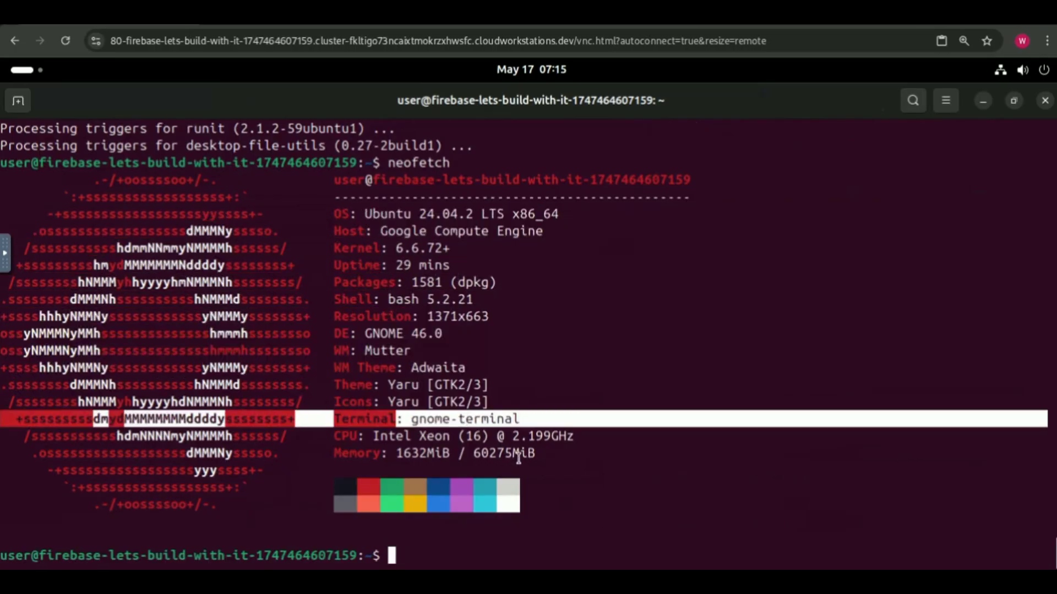
Copy the link to the code-server 4.100.2 linux-amd64.tar.gz release asset
click(191, 41)
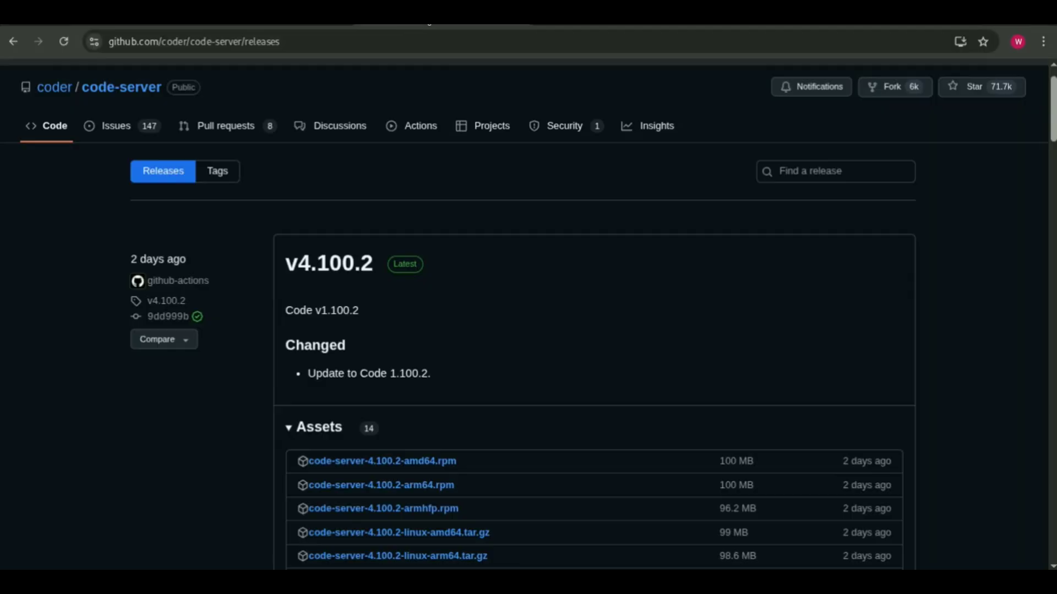
right_click(385, 256)
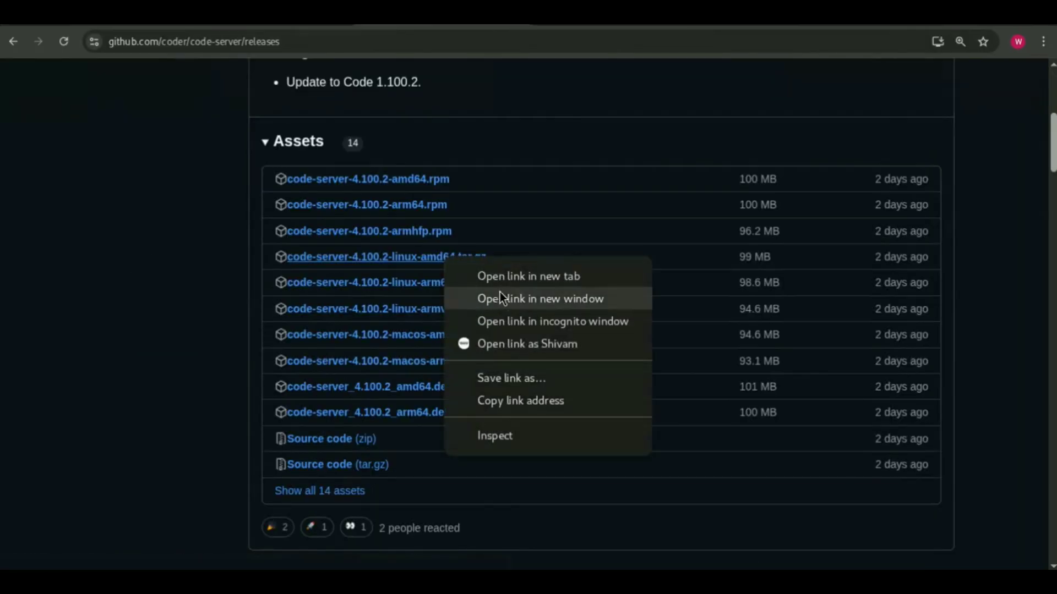
mouse_move(507, 409)
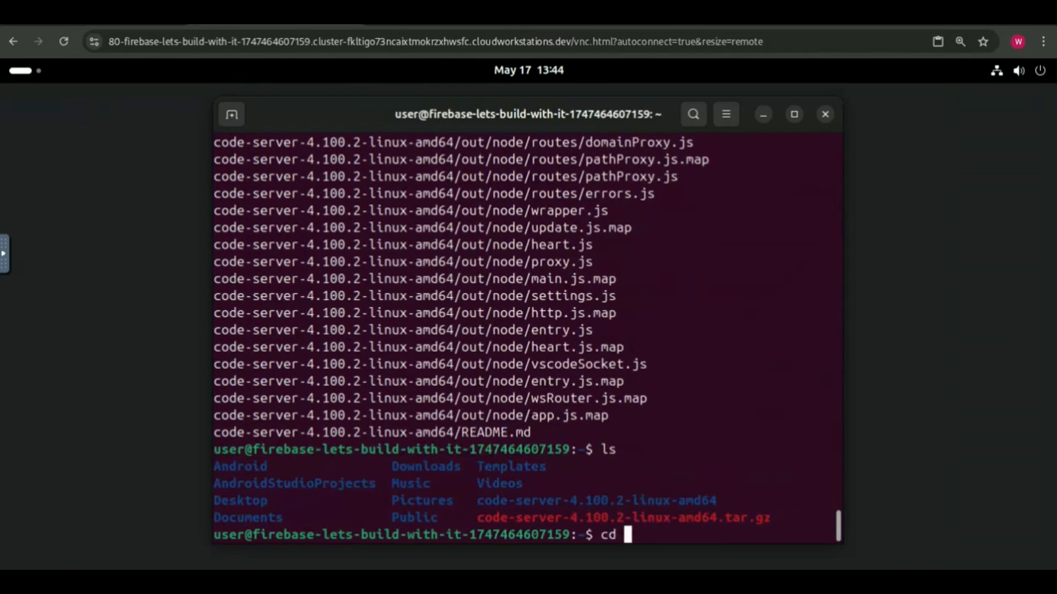
key(Return)
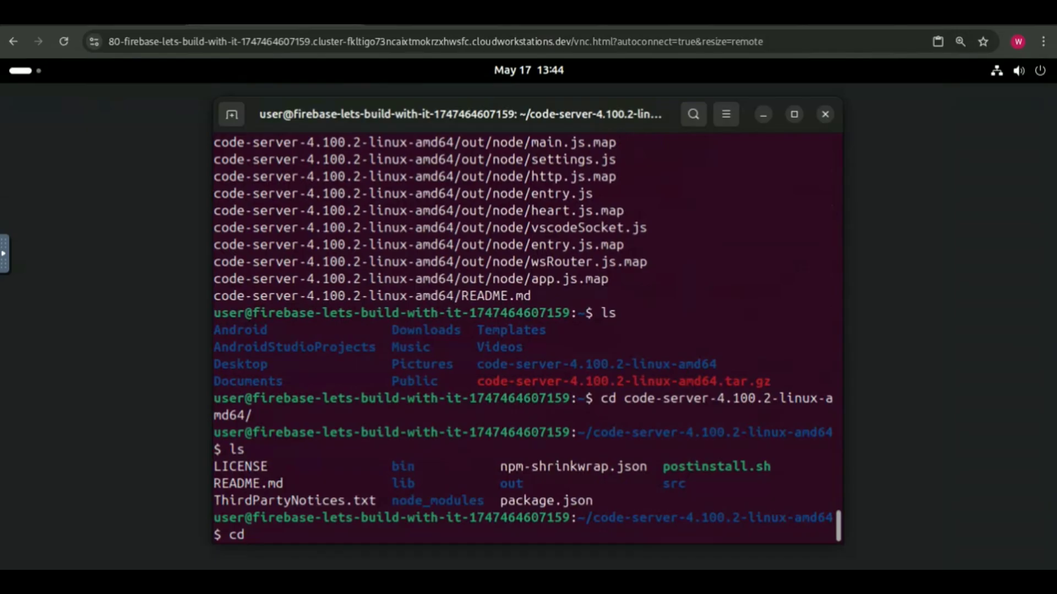
text(bin/)
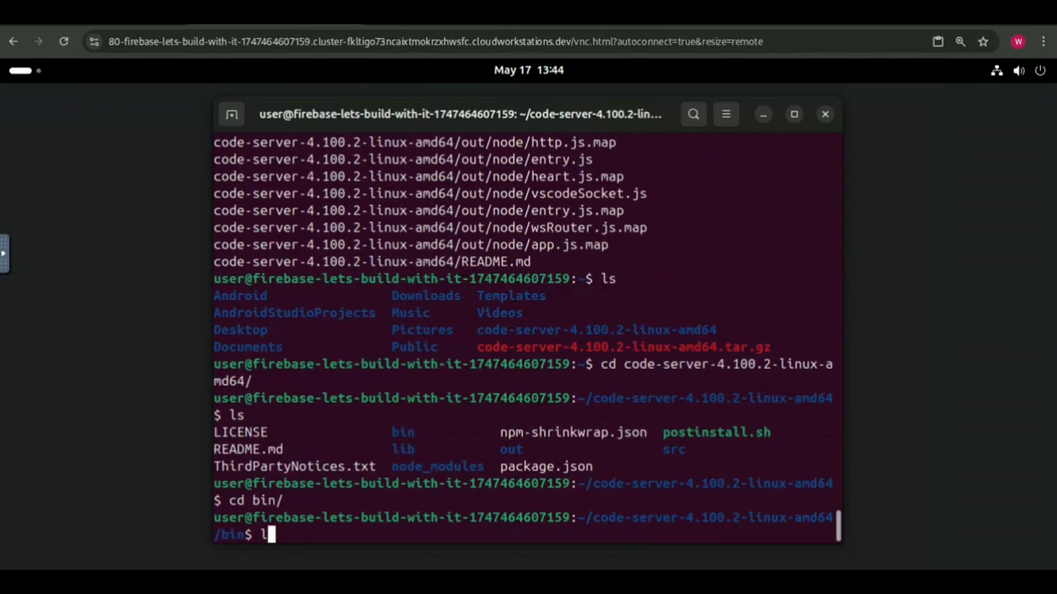
text(ls)
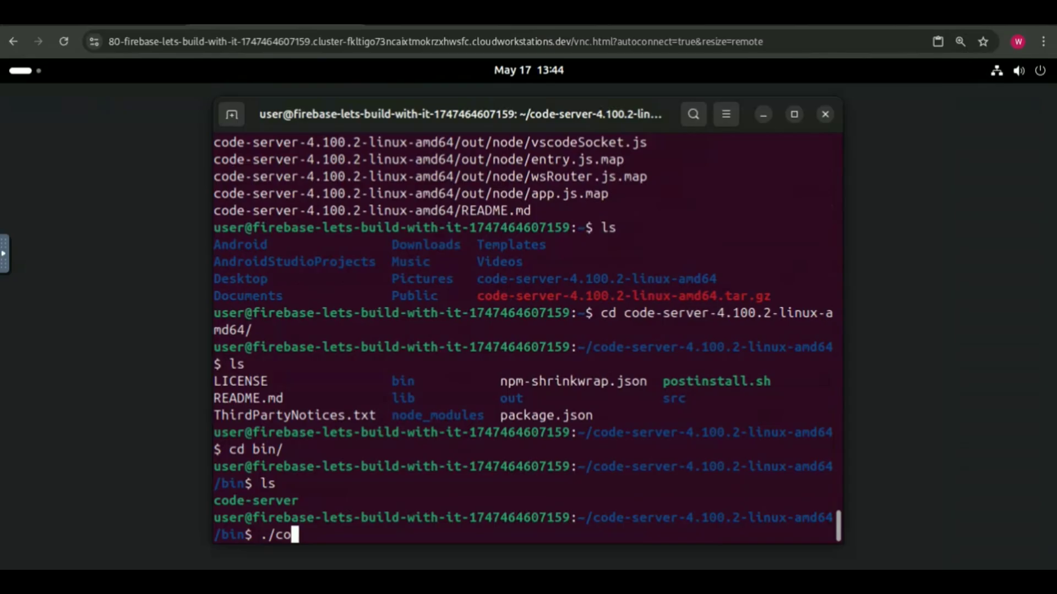
key(Return)
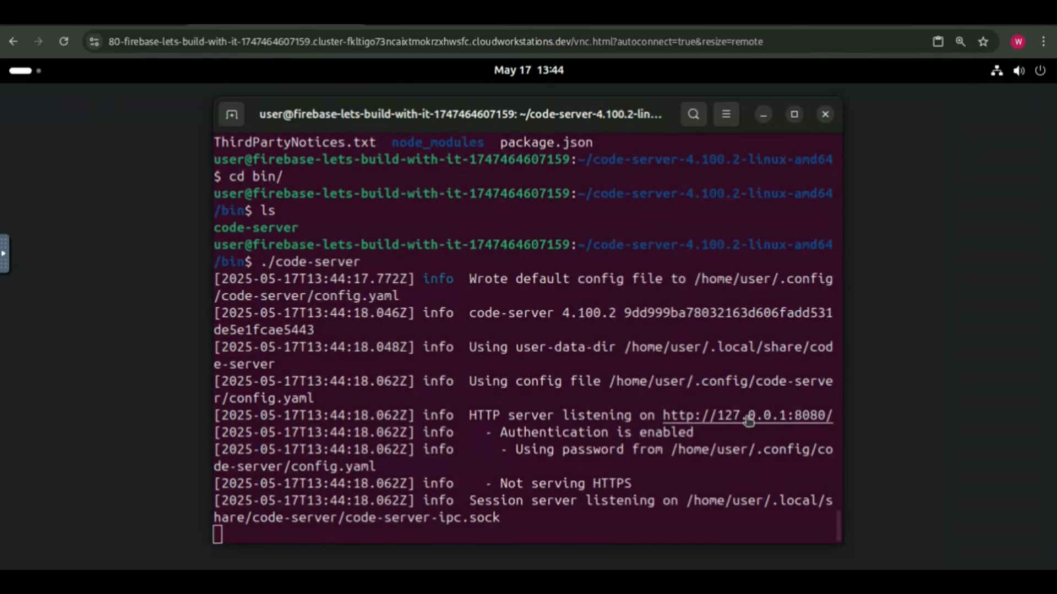
click(746, 415)
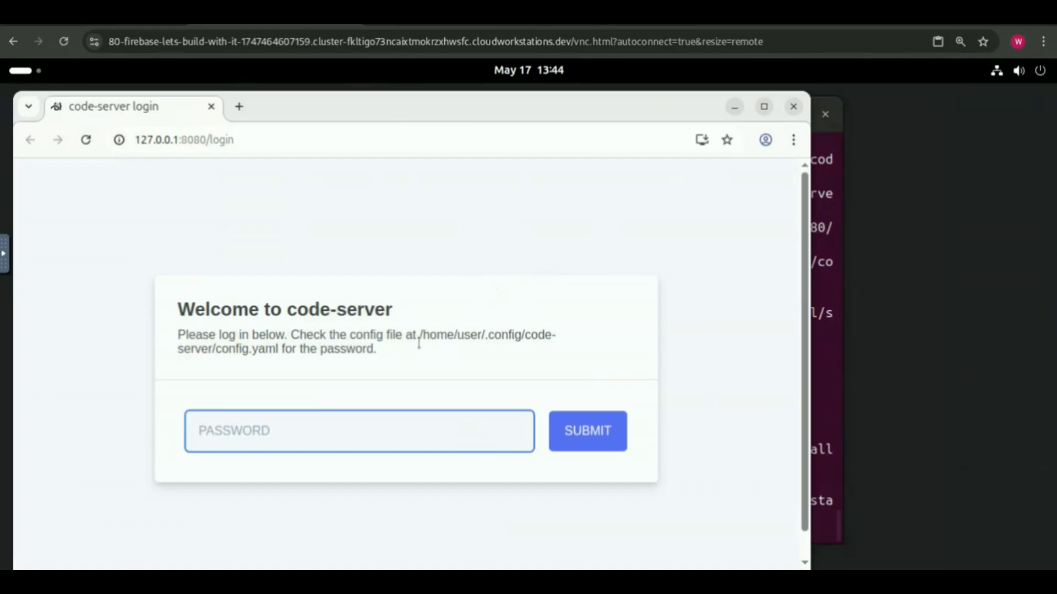
Read the password from config.yaml in a second terminal and submit it on the login page
click(725, 113)
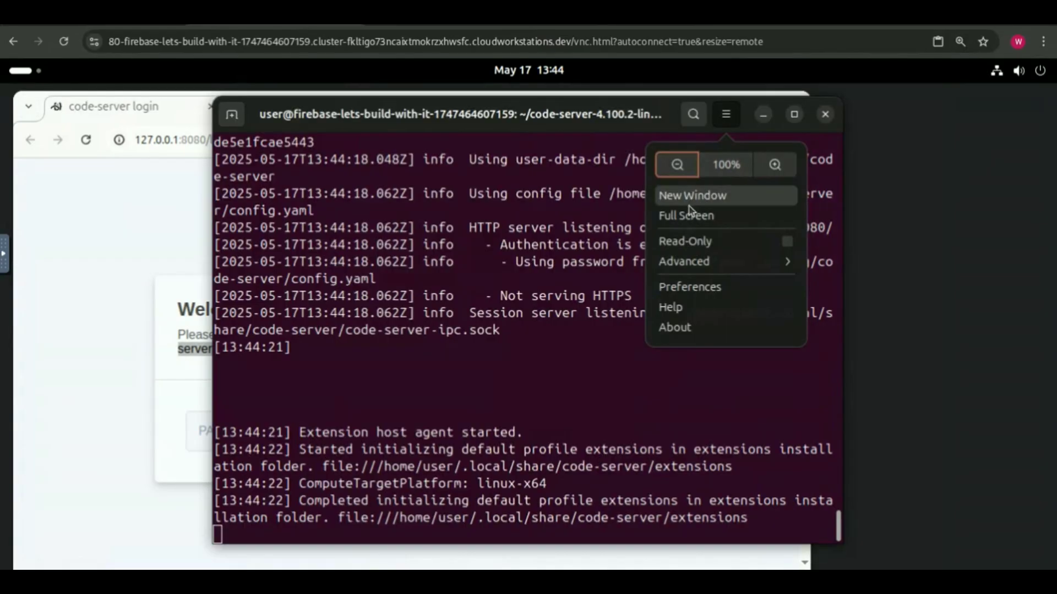
click(691, 196)
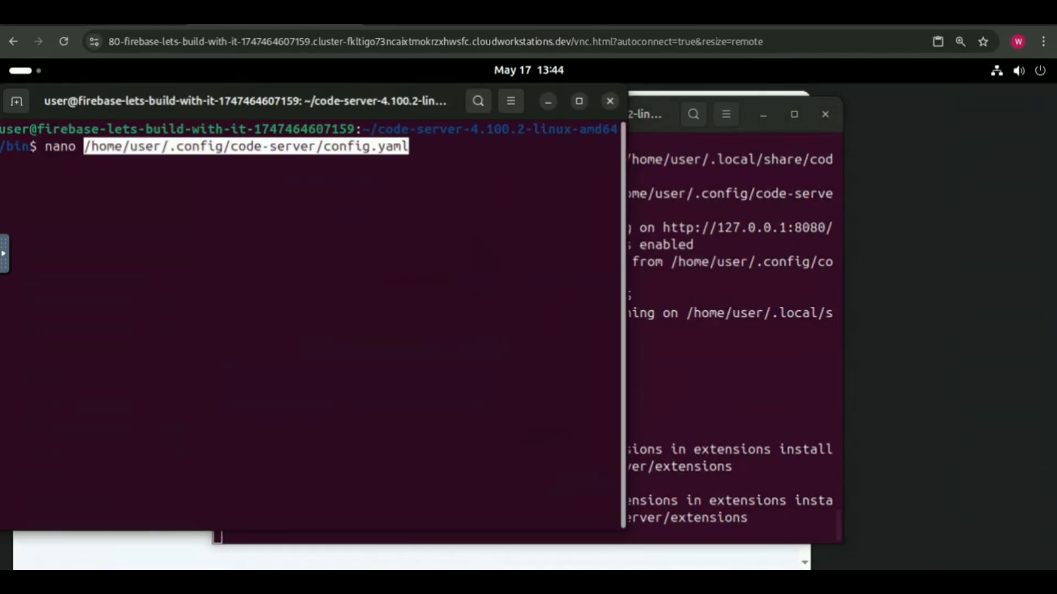
key(Return)
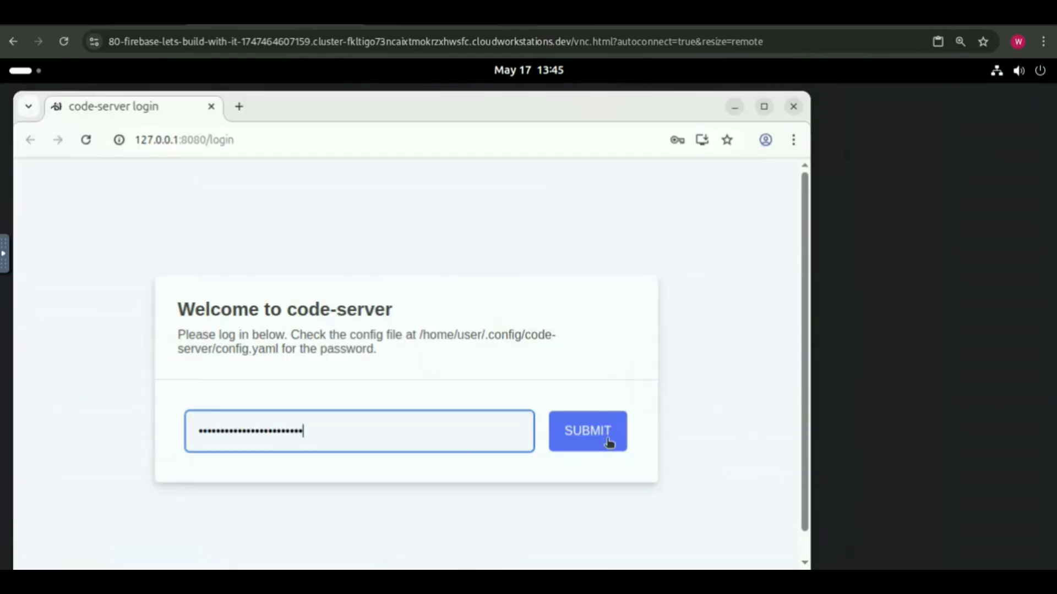
click(586, 431)
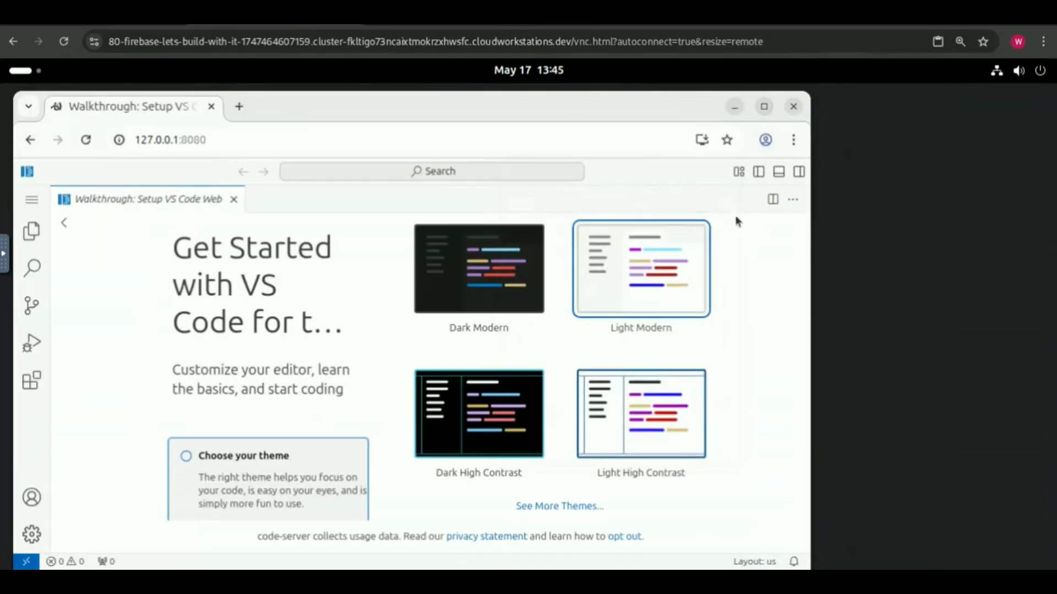
Close the Get Started tab, toggle the Explorer, and create an untitled text file
click(764, 106)
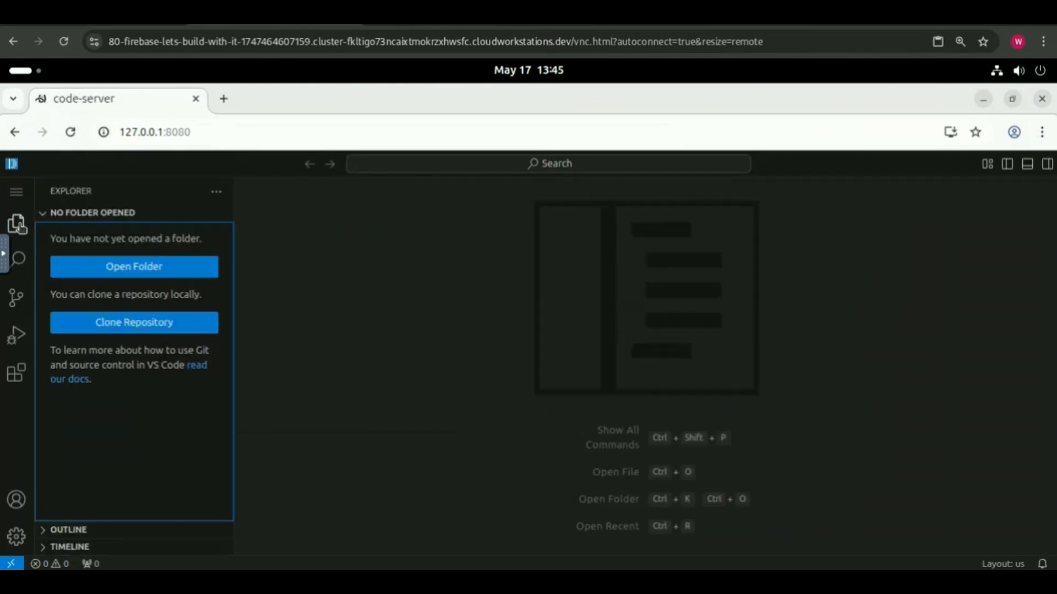
click(16, 225)
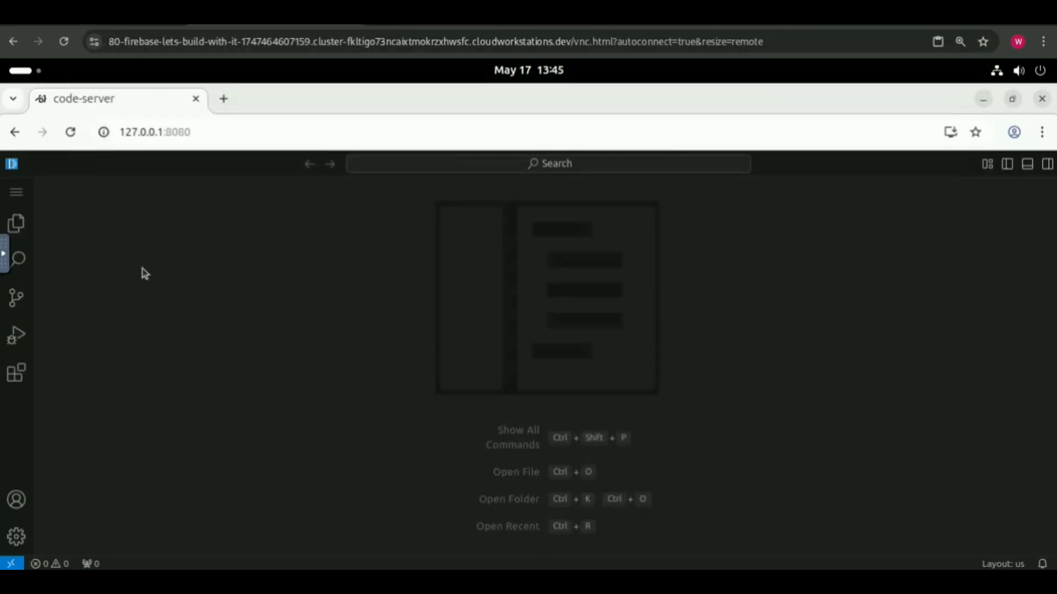
click(16, 223)
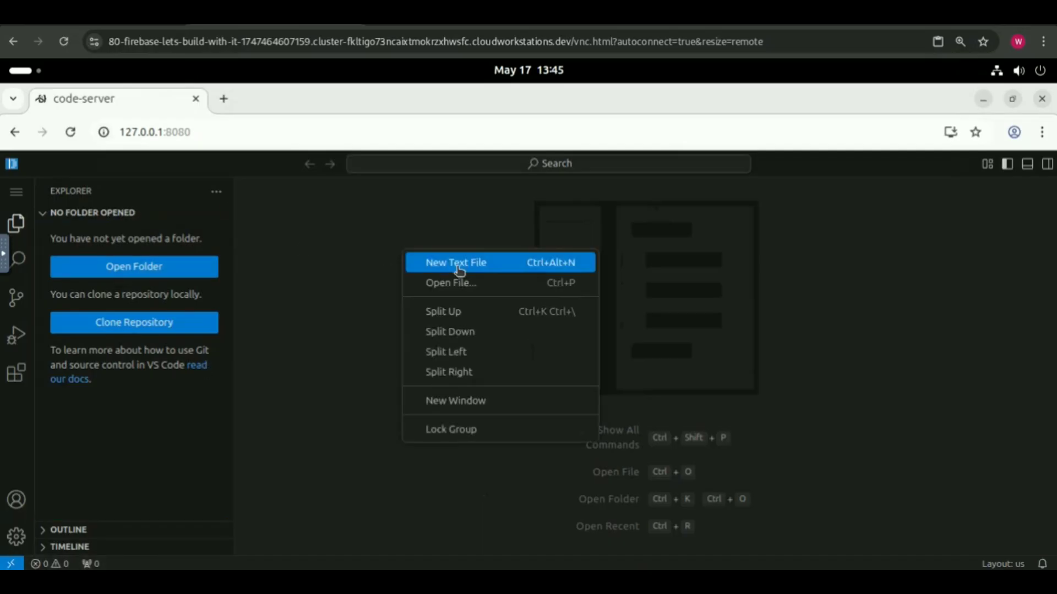
click(456, 262)
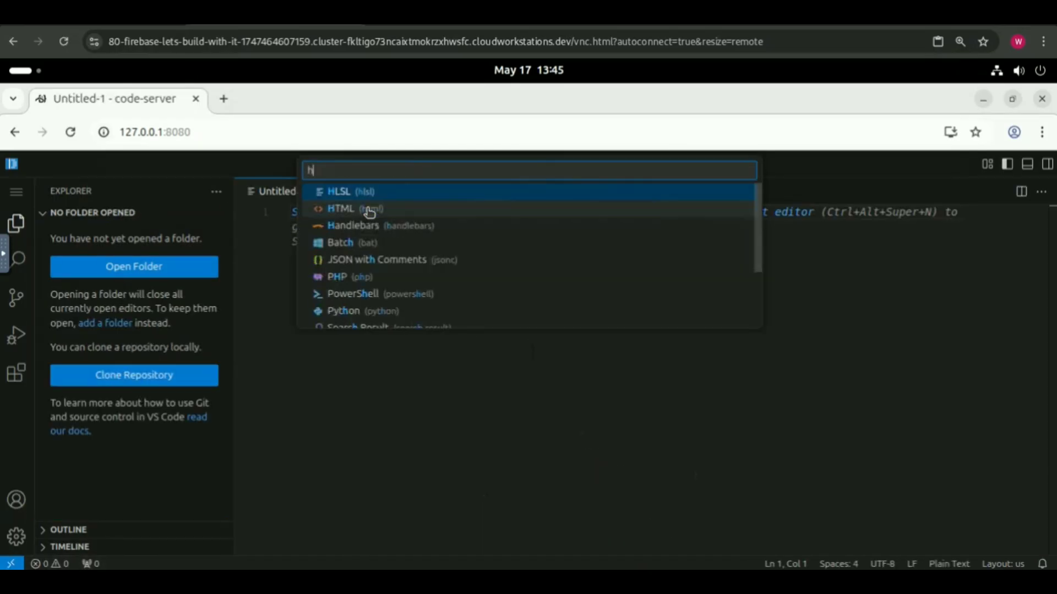
Set the file language to HTML and write 'hey it is working fine bhai.......' in the body
click(340, 208)
text(hey it is w)
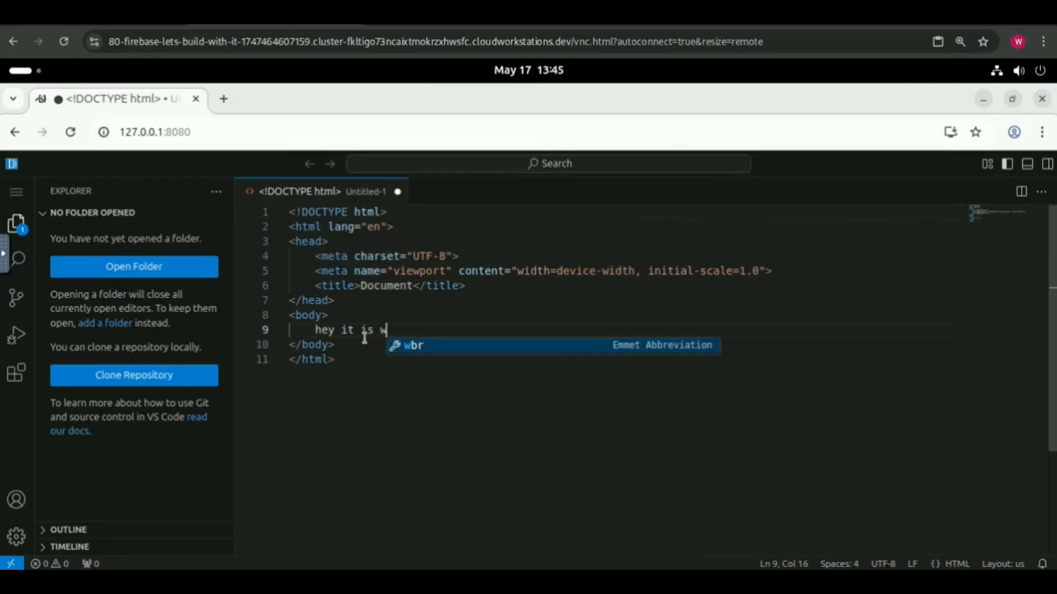
text(orking fine)
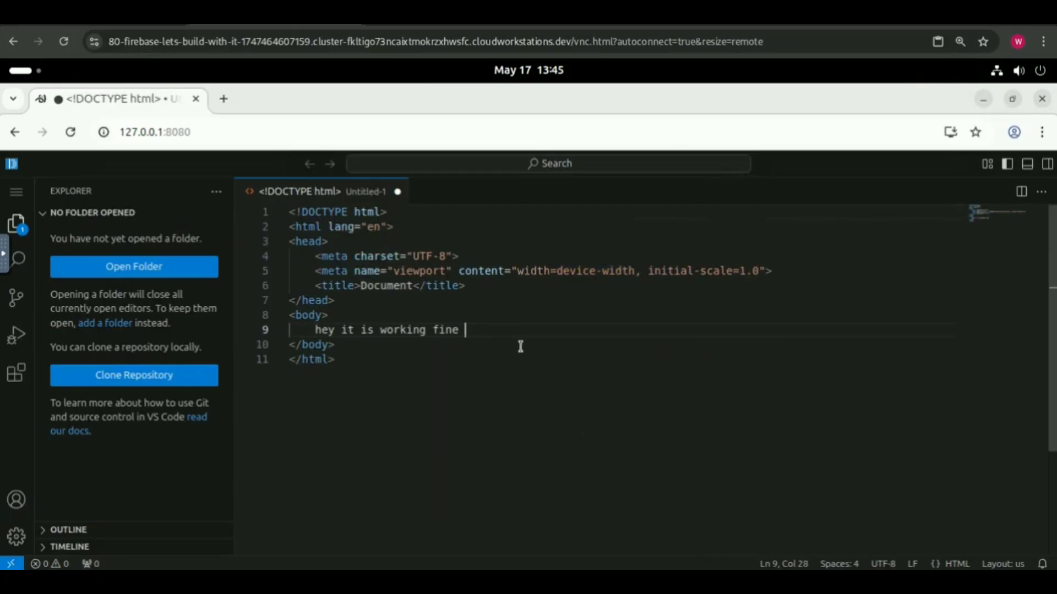
mouse_move(500, 363)
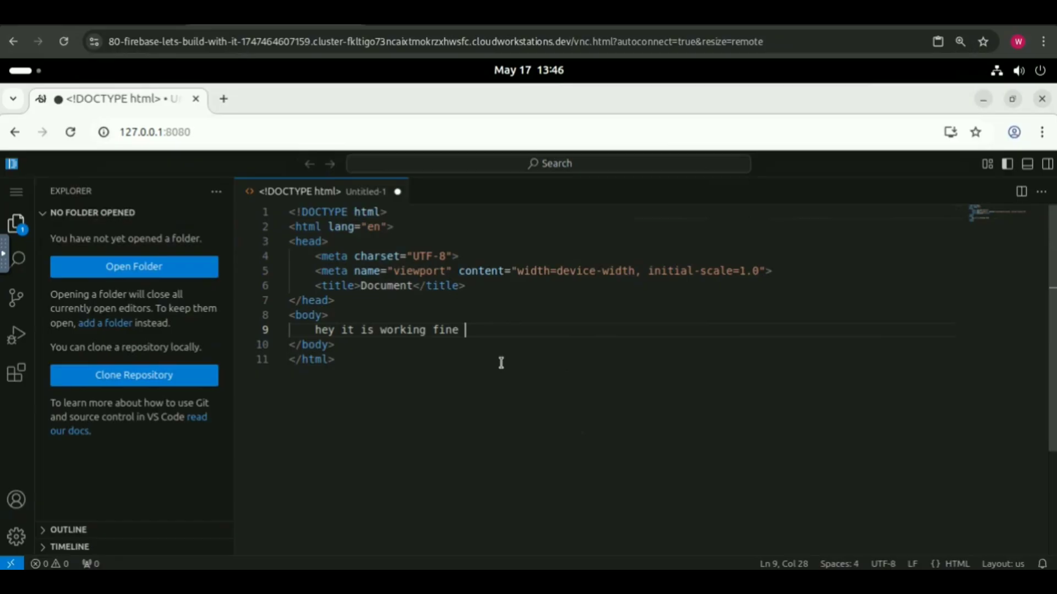
text(bhai.......)
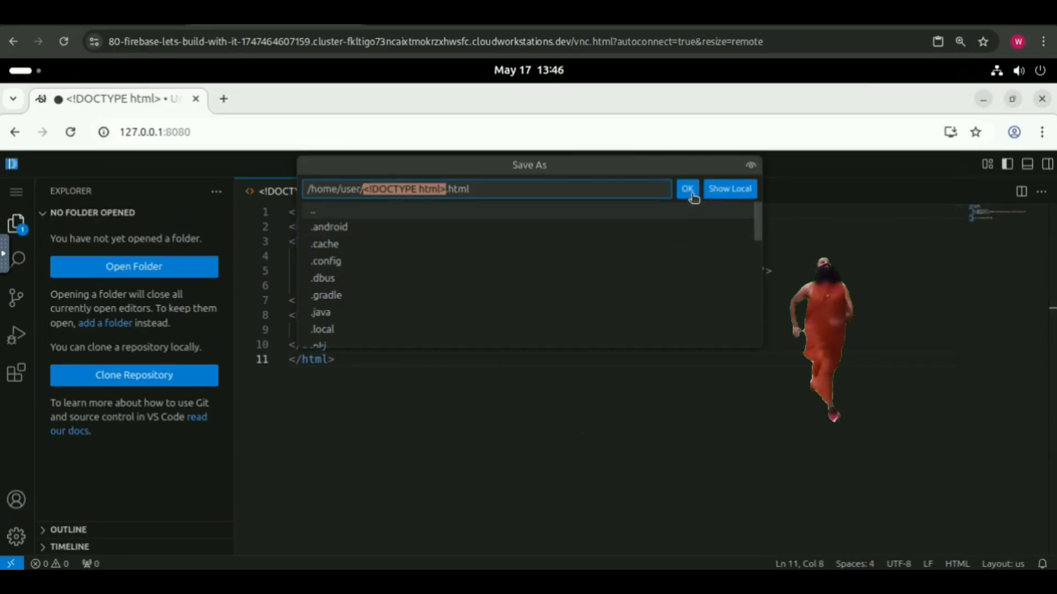
Save the page to the home folder and open it with Google Chrome
click(686, 188)
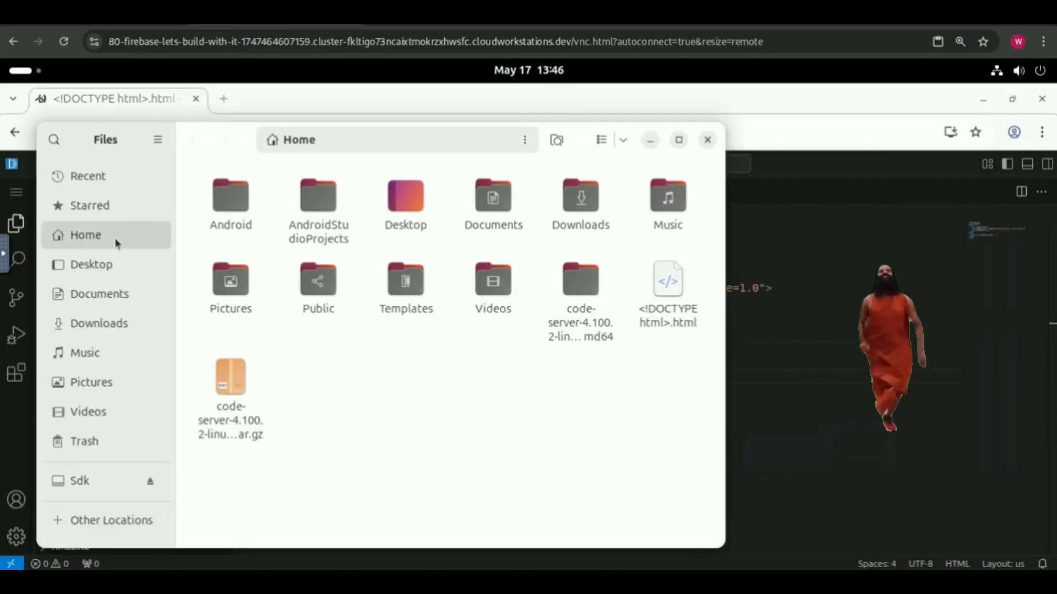
right_click(667, 290)
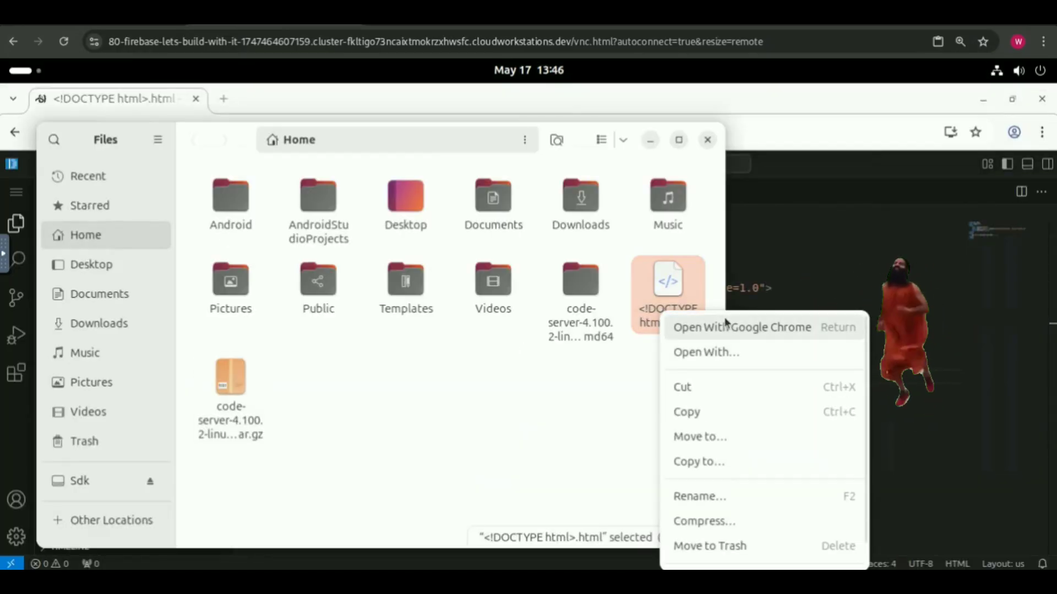
click(741, 327)
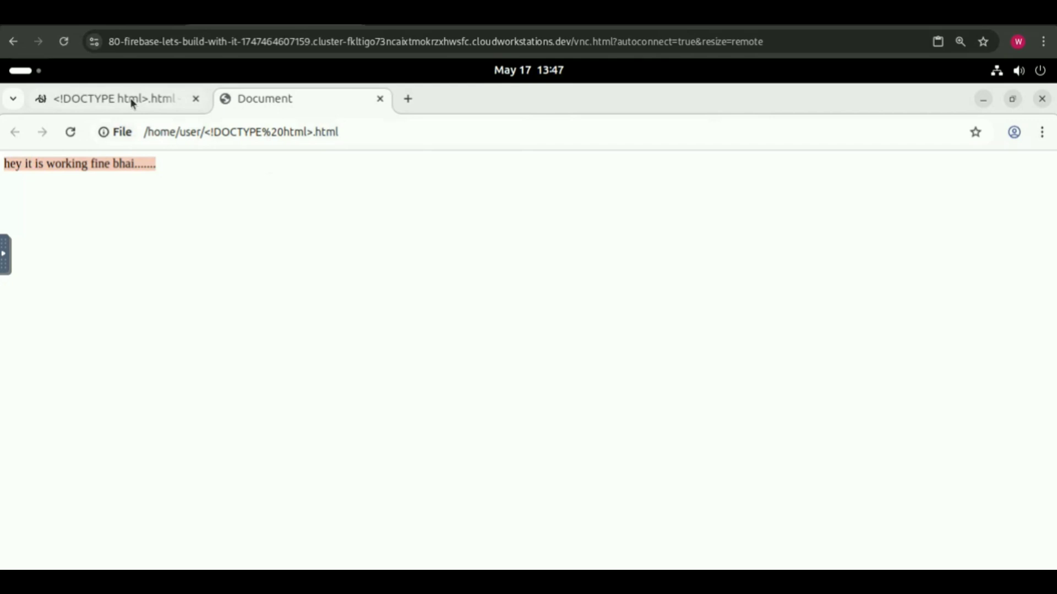
Append 'amazing naa' to the page text and view the updated page in Chrome
click(112, 99)
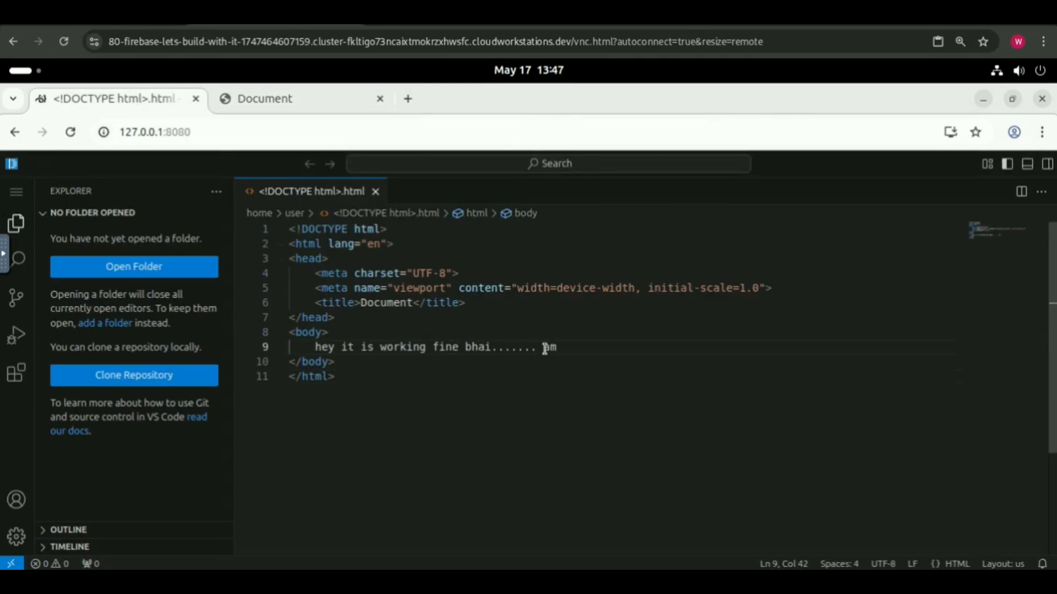
text(amazing naa)
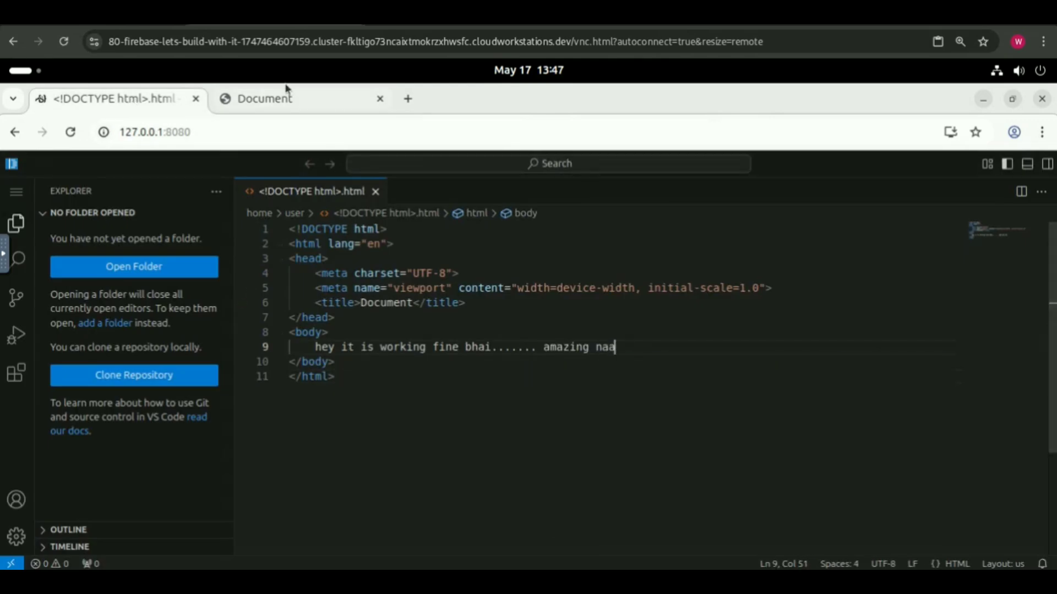
click(264, 99)
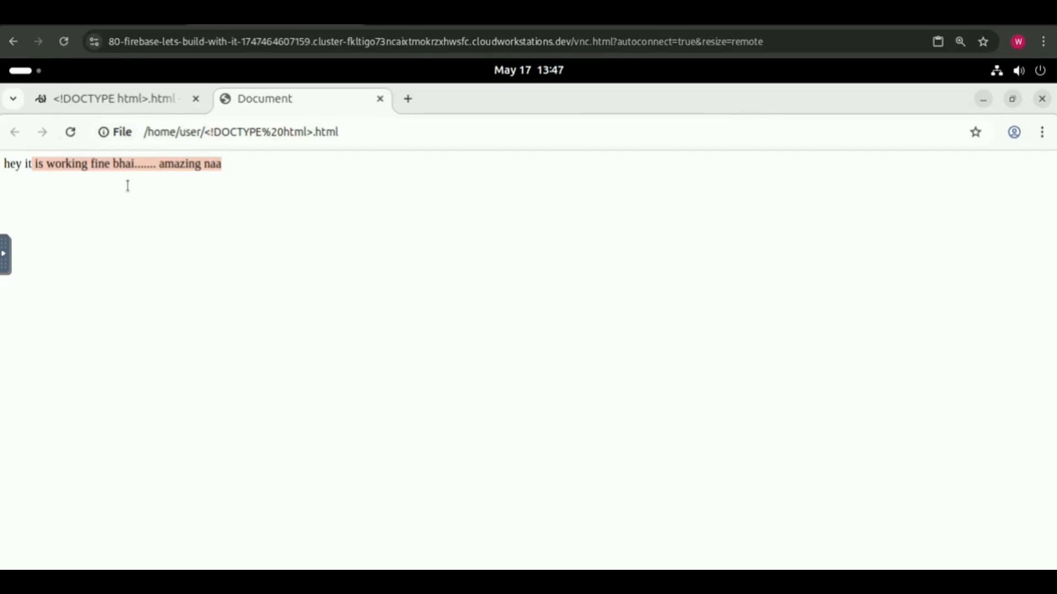
click(407, 98)
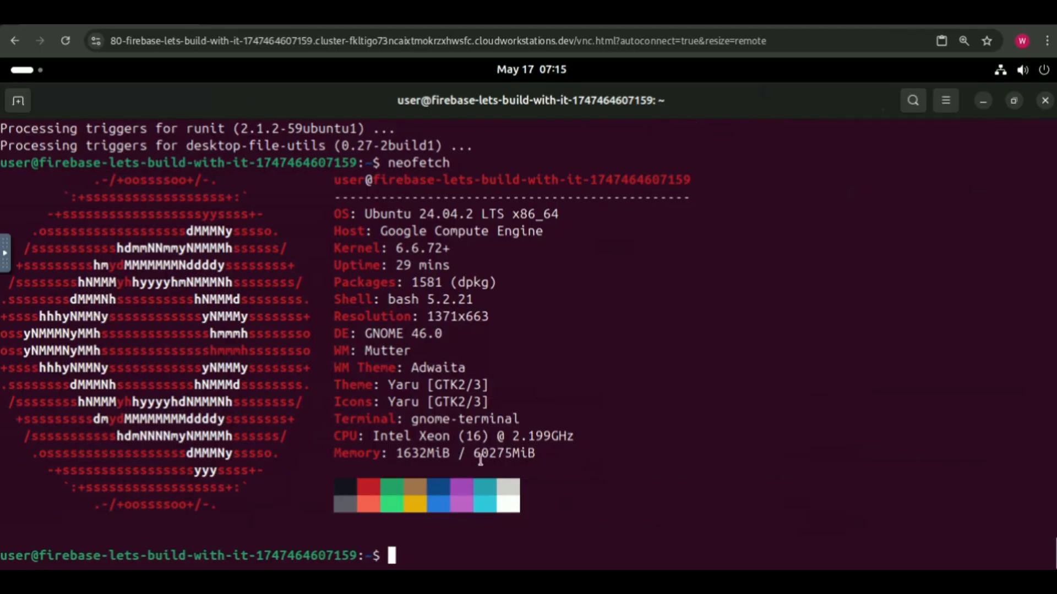
mouse_move(436, 401)
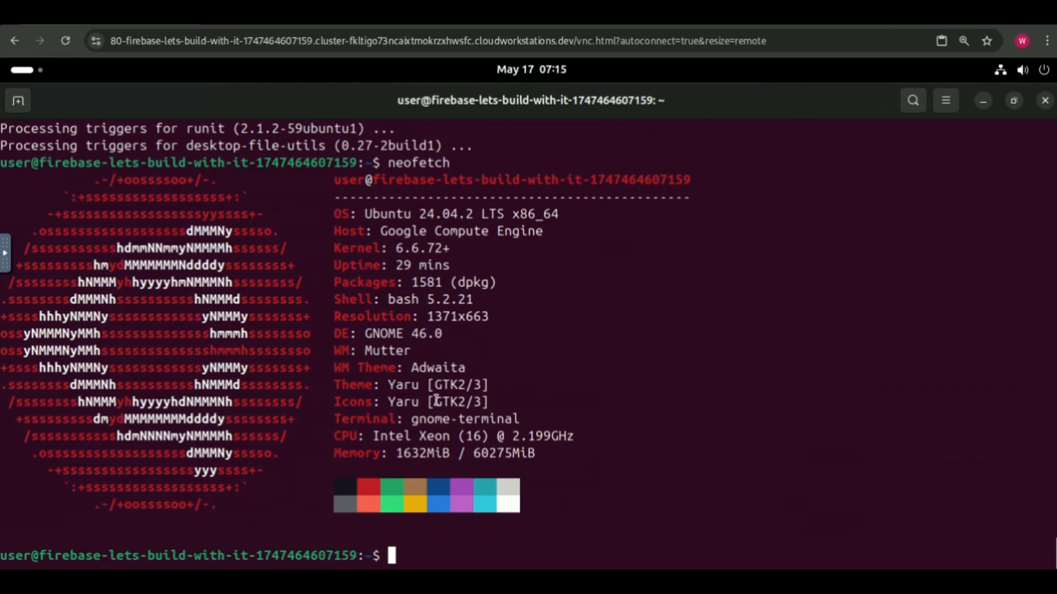
mouse_move(537, 411)
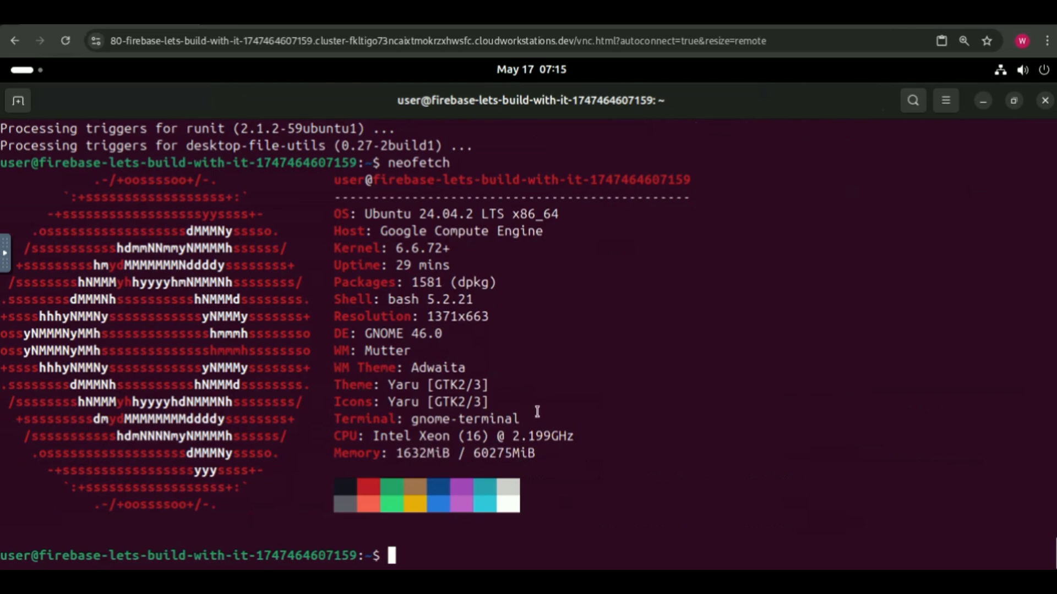
mouse_move(564, 326)
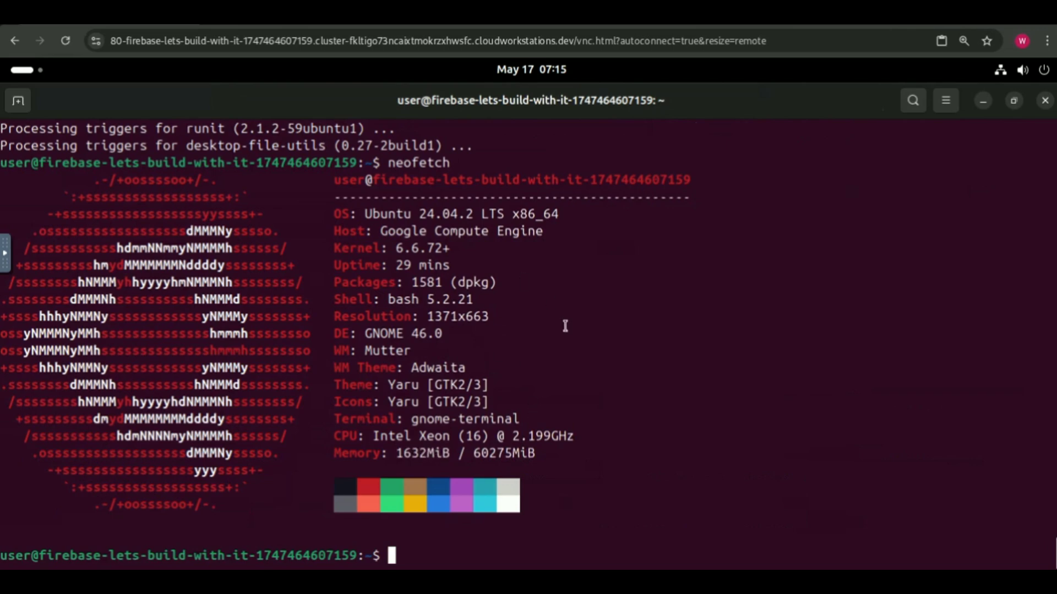